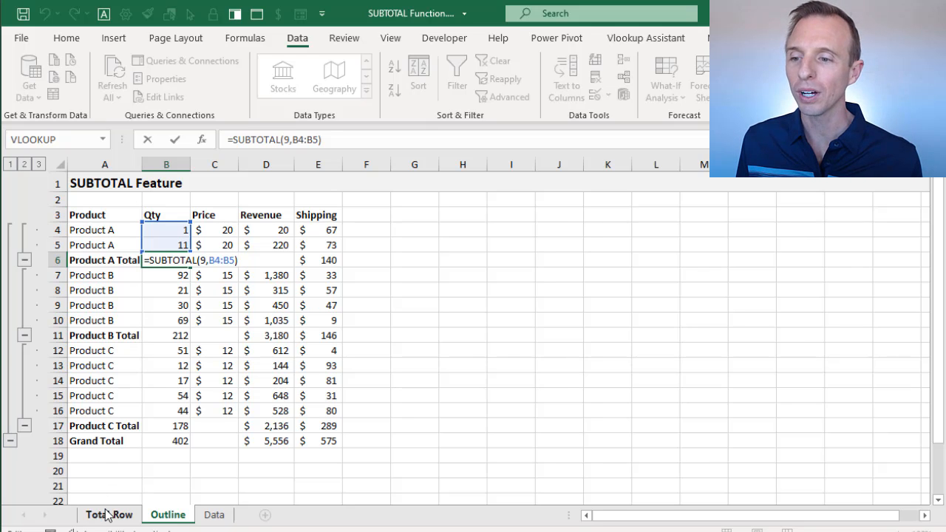
# Review the Total Row sheet and the Outline sheet's subtotal formulas, then clear the Product A Total quantity in B6.
pyautogui.click(110, 514)
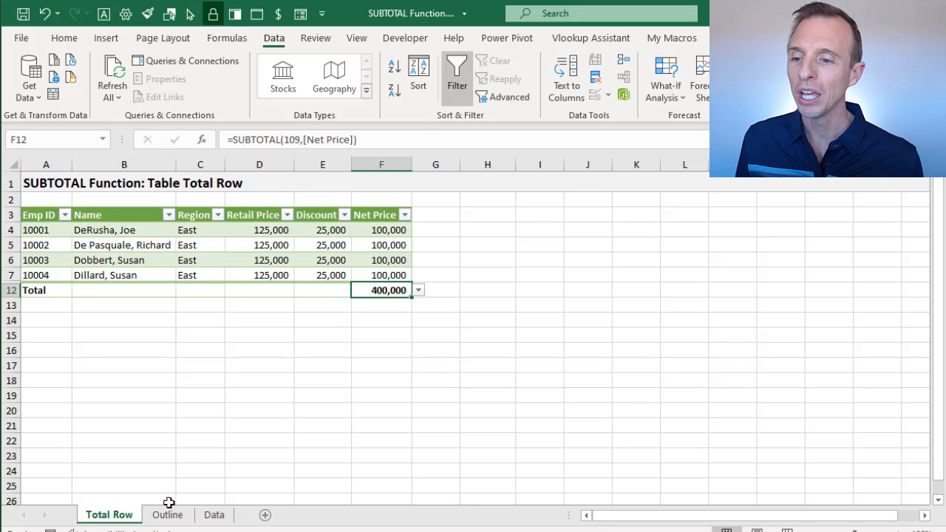
pyautogui.click(167, 514)
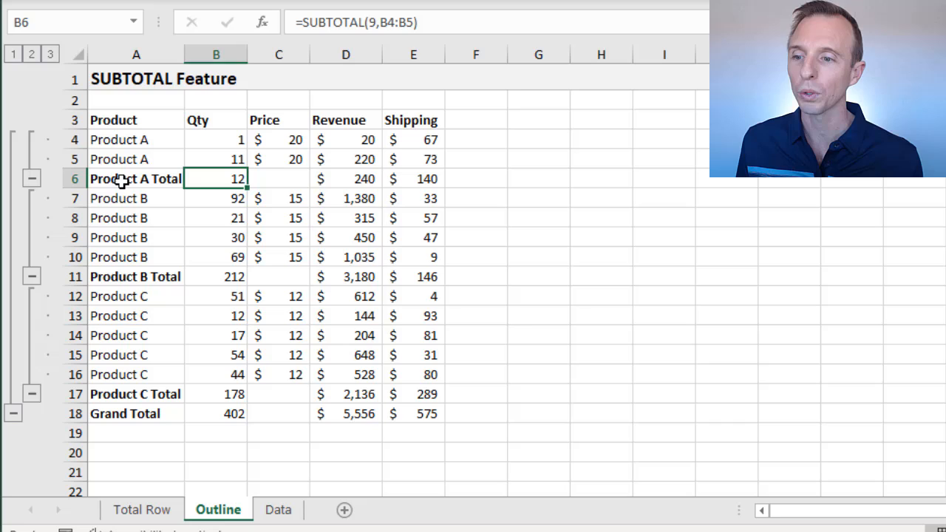
pyautogui.moveTo(161, 412)
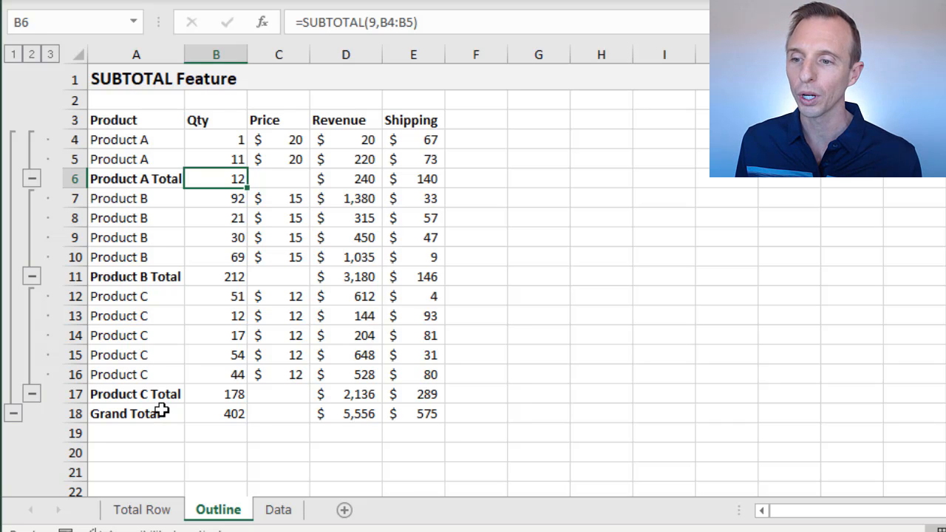
pyautogui.click(216, 413)
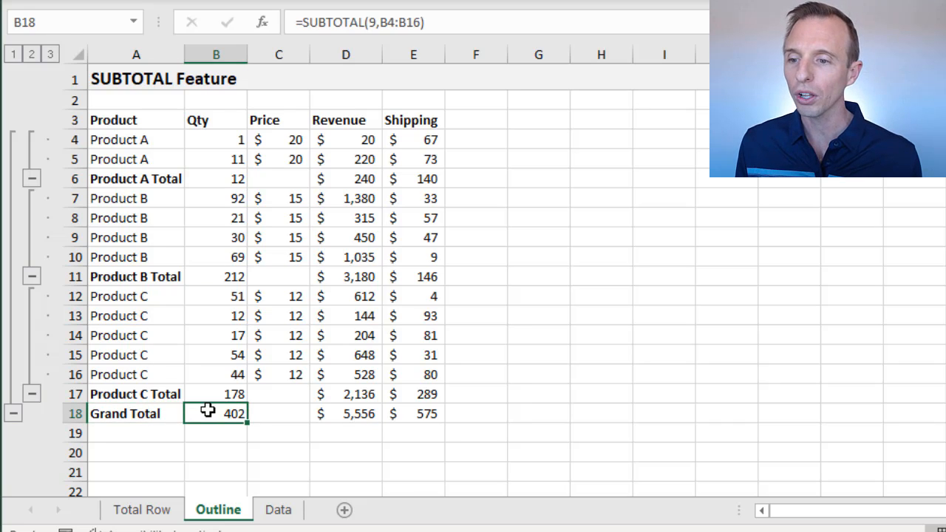
pyautogui.click(215, 393)
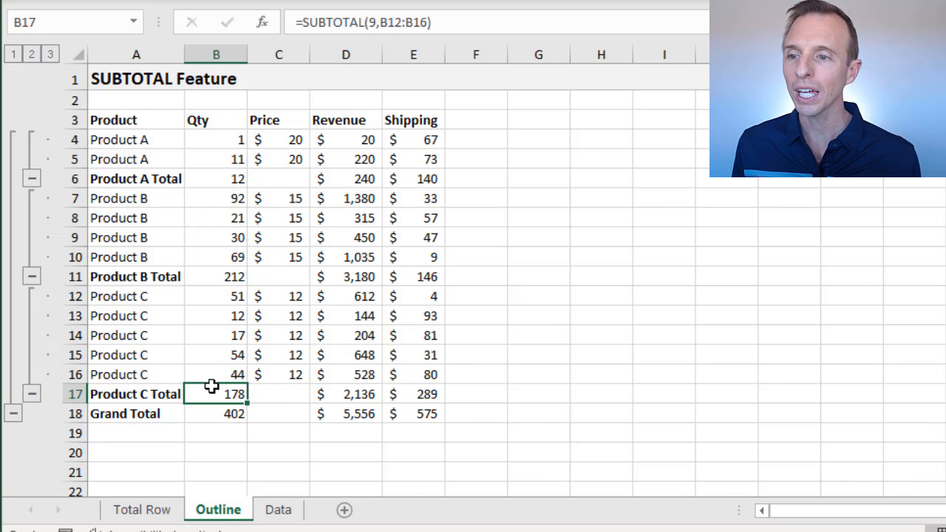
pyautogui.click(216, 178)
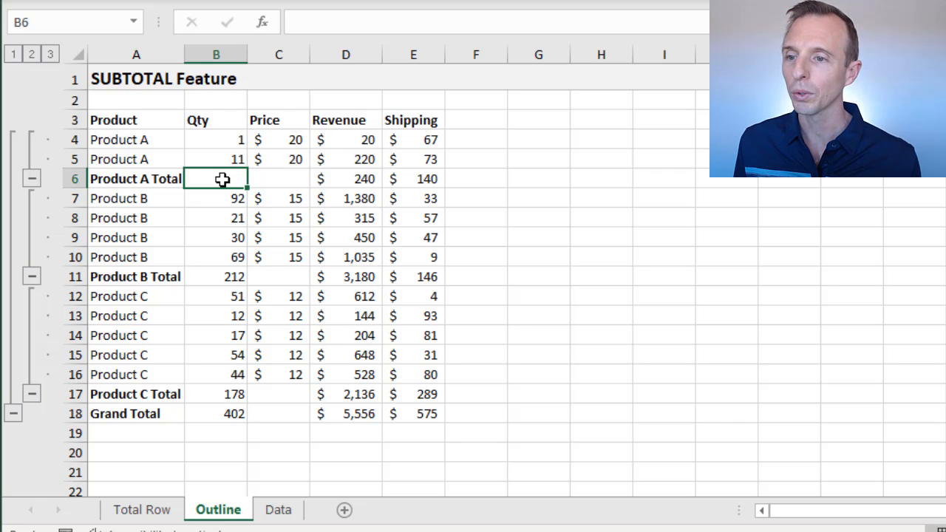
# Enter =SUBTOTAL(9,B4:B5) in B6 so the Product A Total quantity sums its two rows to 12.
pyautogui.write('=')
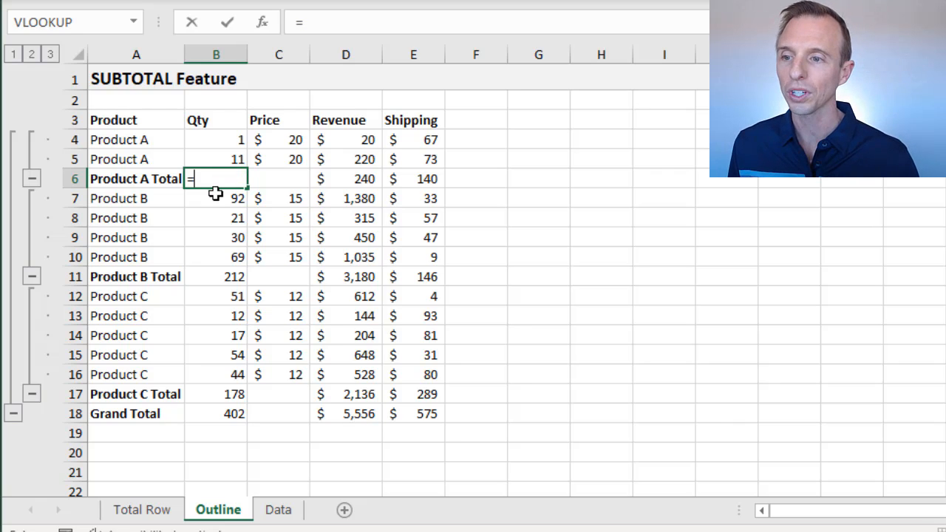
pyautogui.write('su')
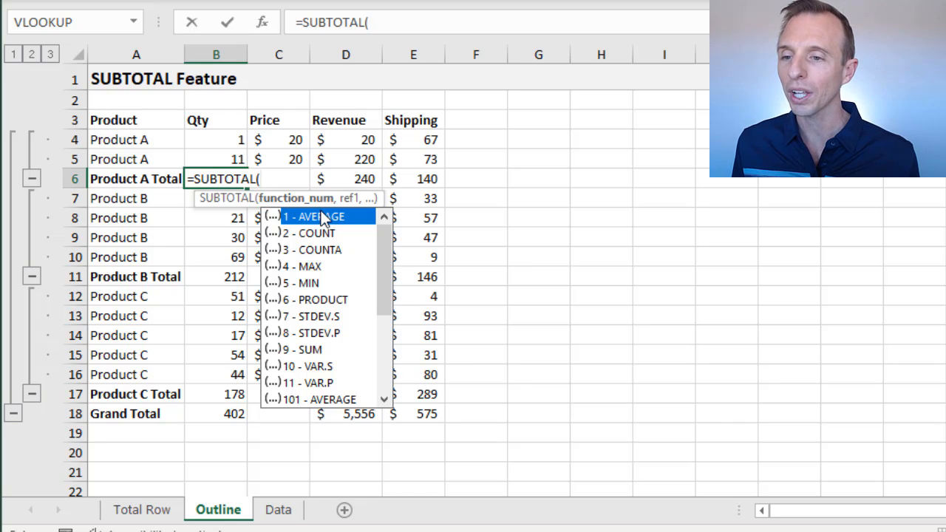
pyautogui.moveTo(337, 225)
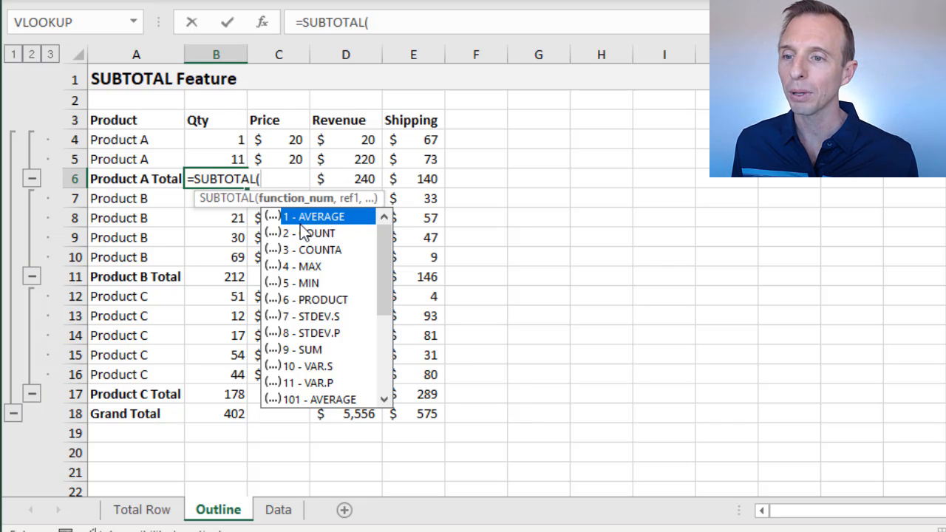
pyautogui.moveTo(303, 352)
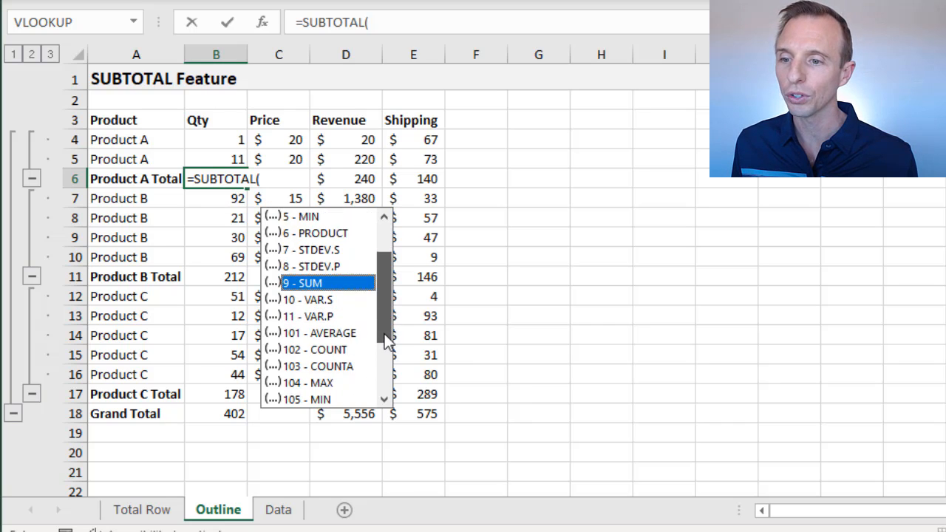
pyautogui.scroll(-3)
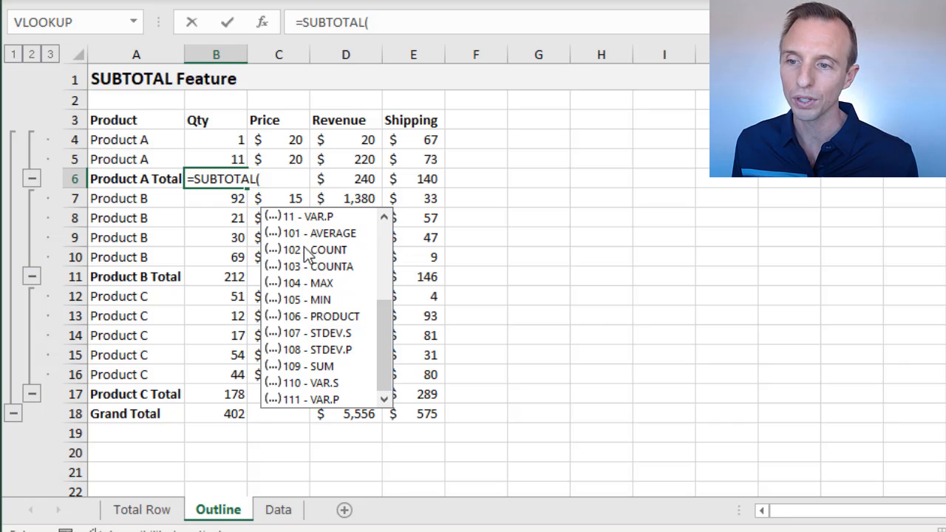
pyautogui.moveTo(315, 373)
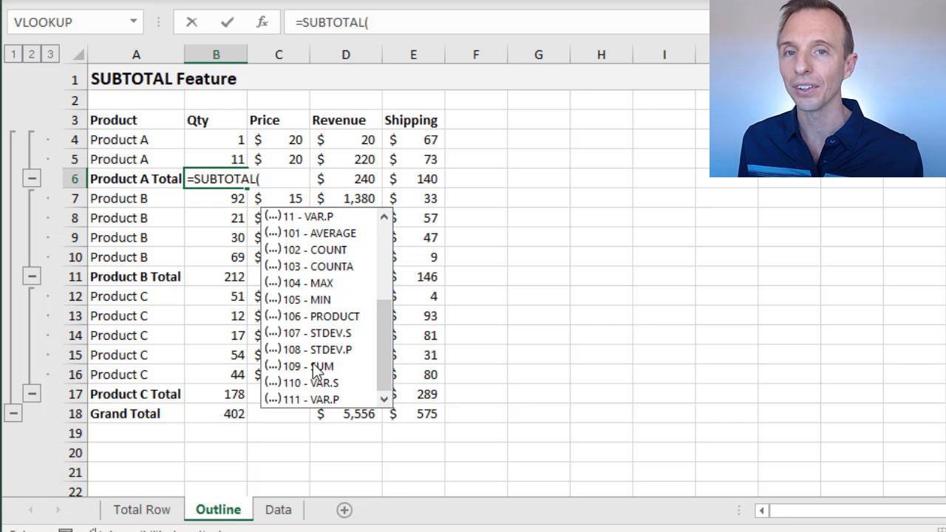
pyautogui.moveTo(373, 346)
pyautogui.write('9')
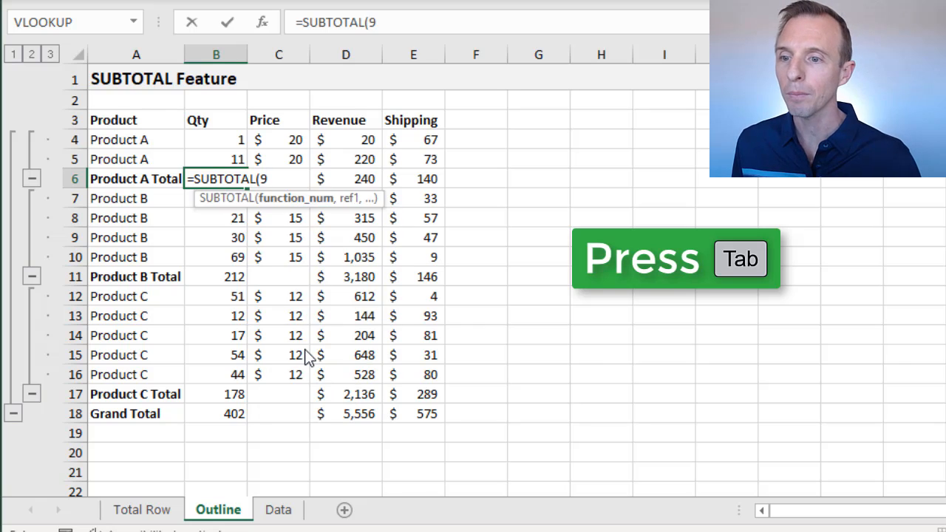
pyautogui.press('Tab')
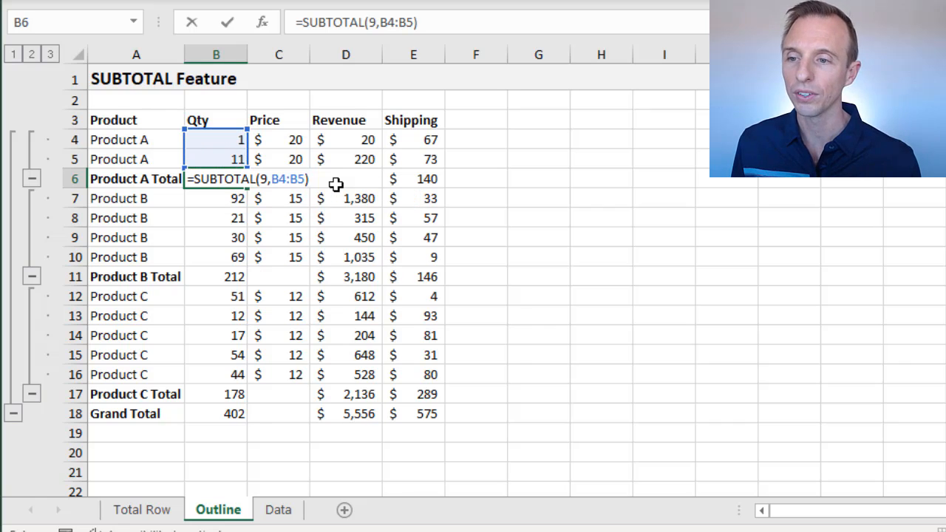
pyautogui.press('Enter')
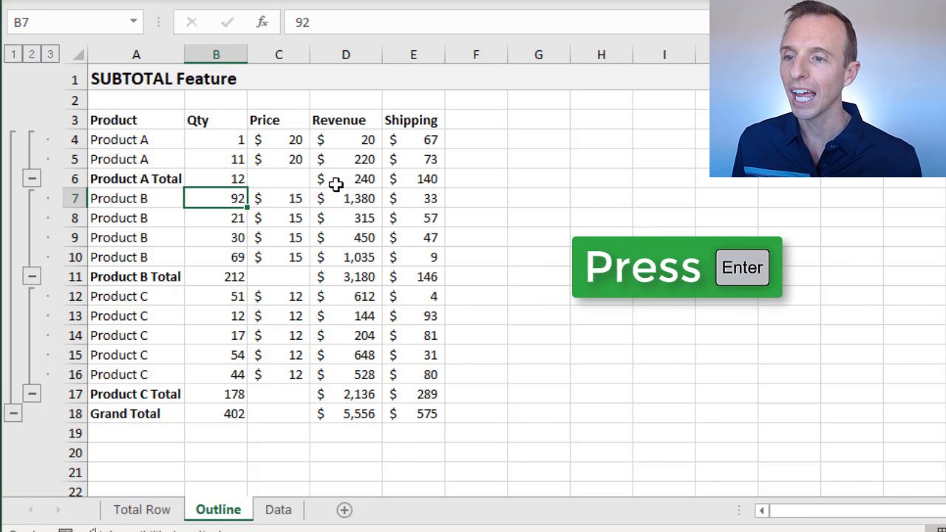
pyautogui.press('enter')
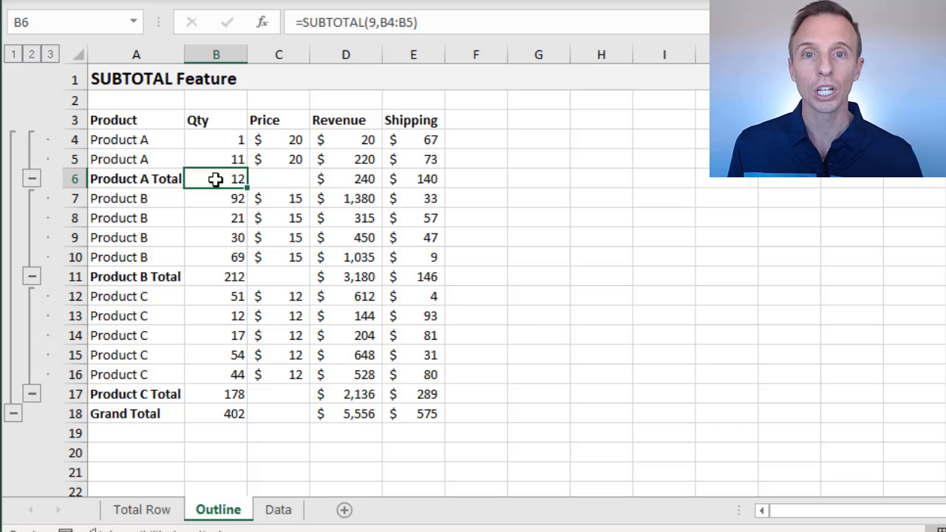
pyautogui.moveTo(210, 178)
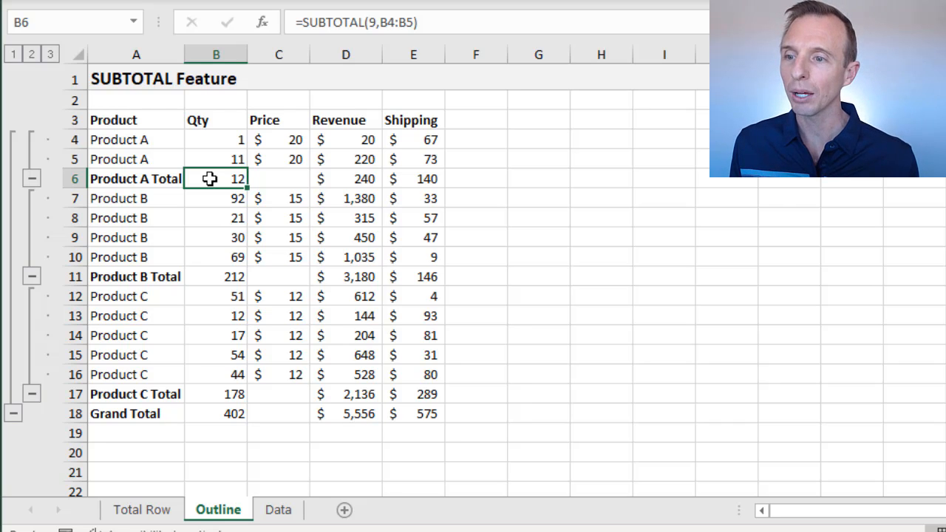
pyautogui.moveTo(33, 179)
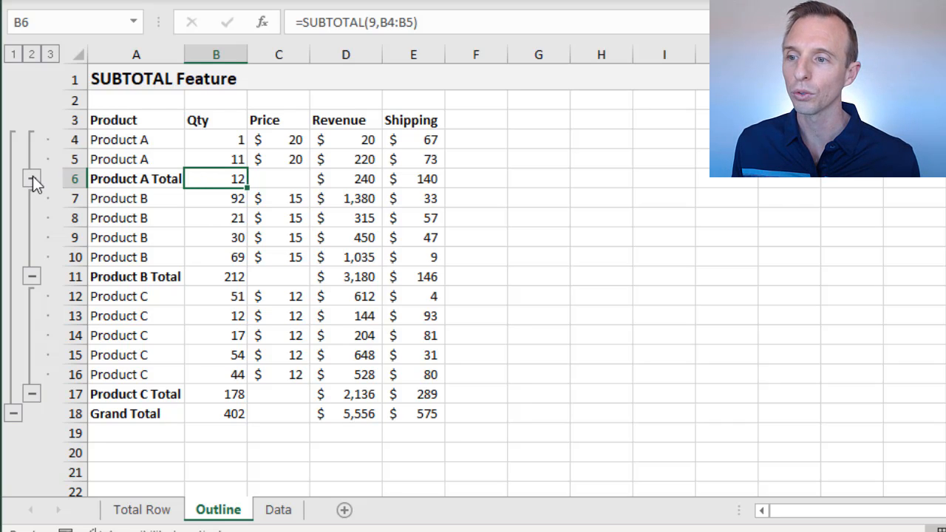
pyautogui.click(32, 179)
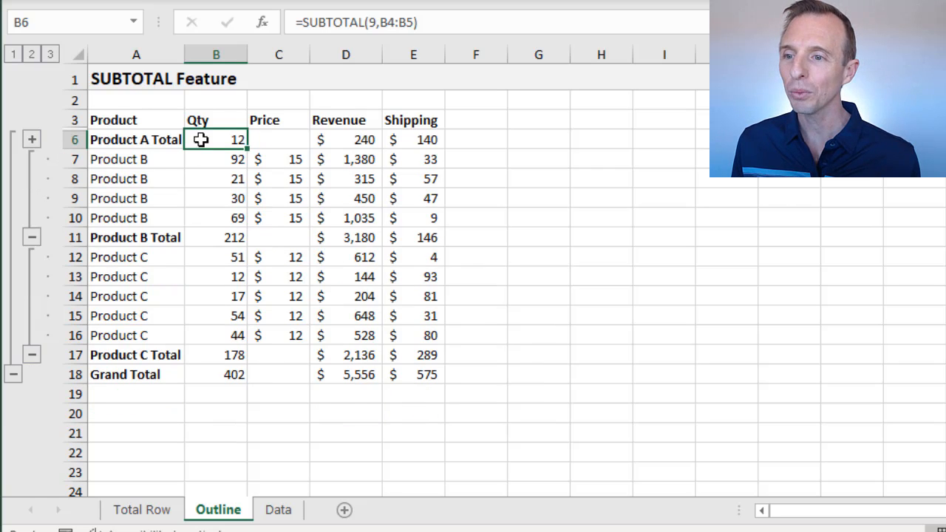
pyautogui.moveTo(212, 142)
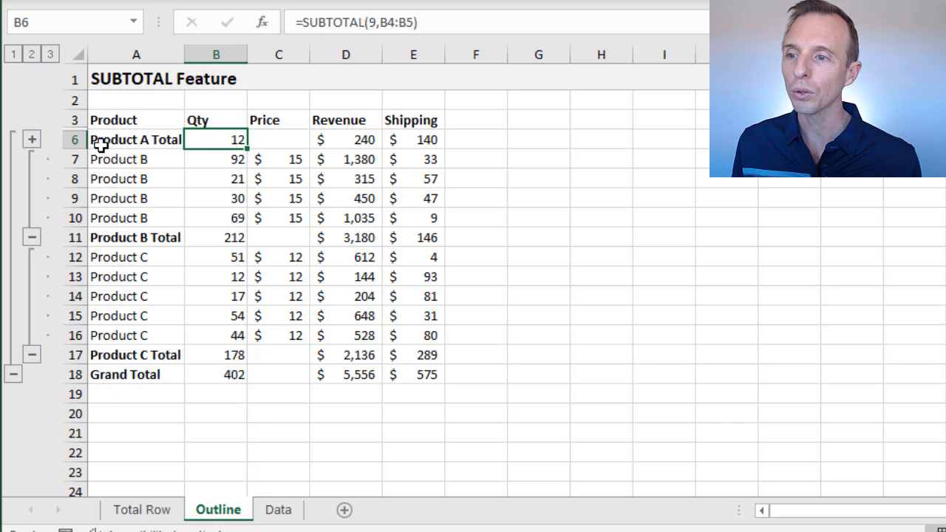
pyautogui.moveTo(33, 139)
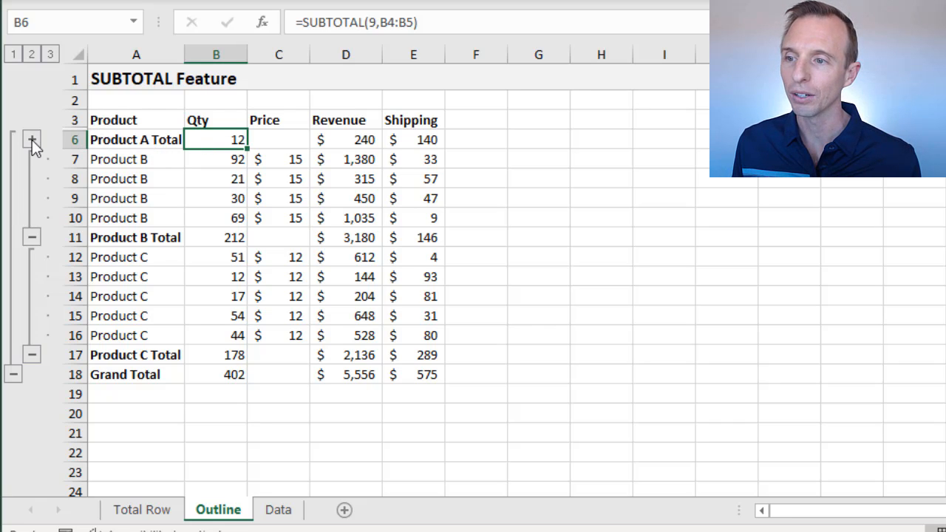
pyautogui.click(32, 139)
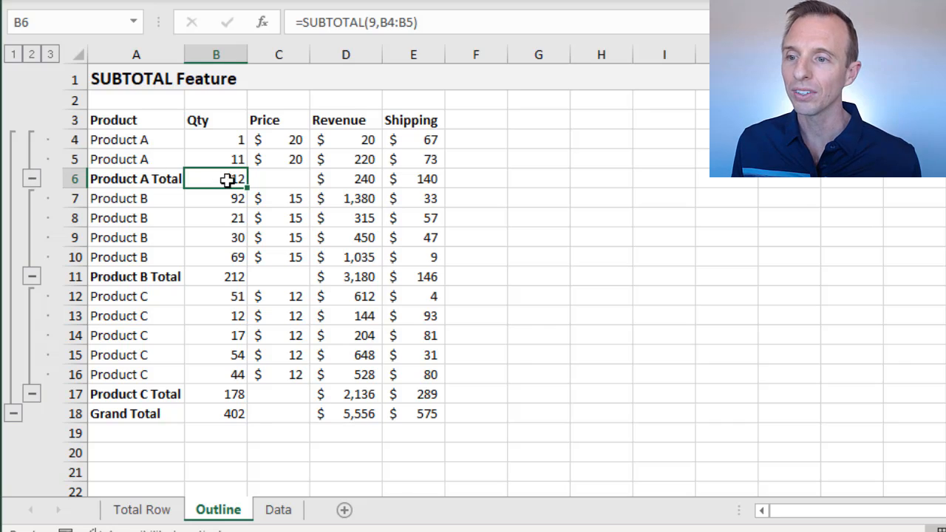
# Change B6's SUBTOTAL to function 109 and collapse the Product A group so the total shows 0.
pyautogui.doubleClick(216, 177)
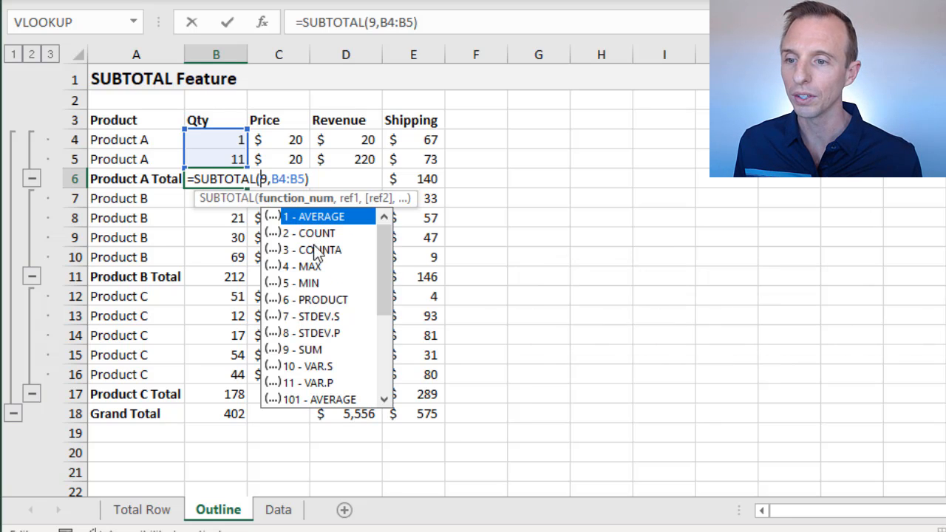
pyautogui.scroll(-3)
pyautogui.write('10')
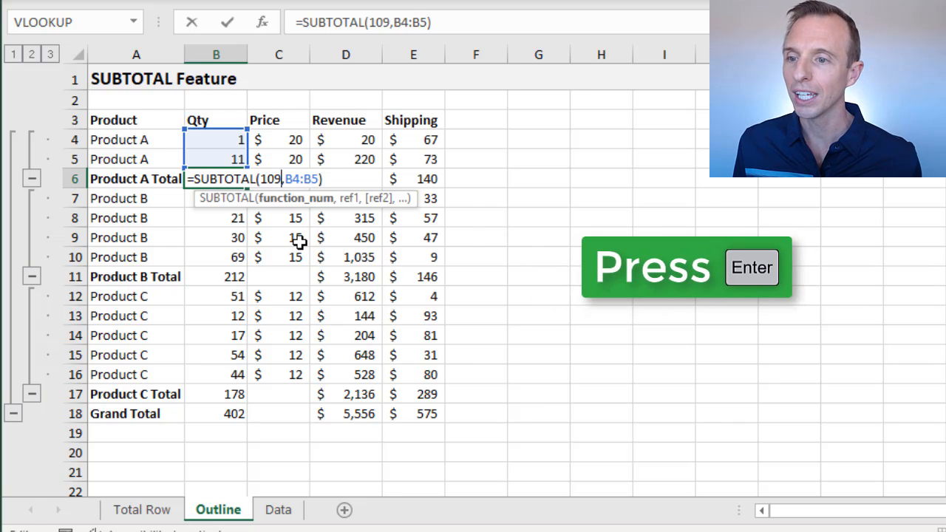
pyautogui.press('Enter')
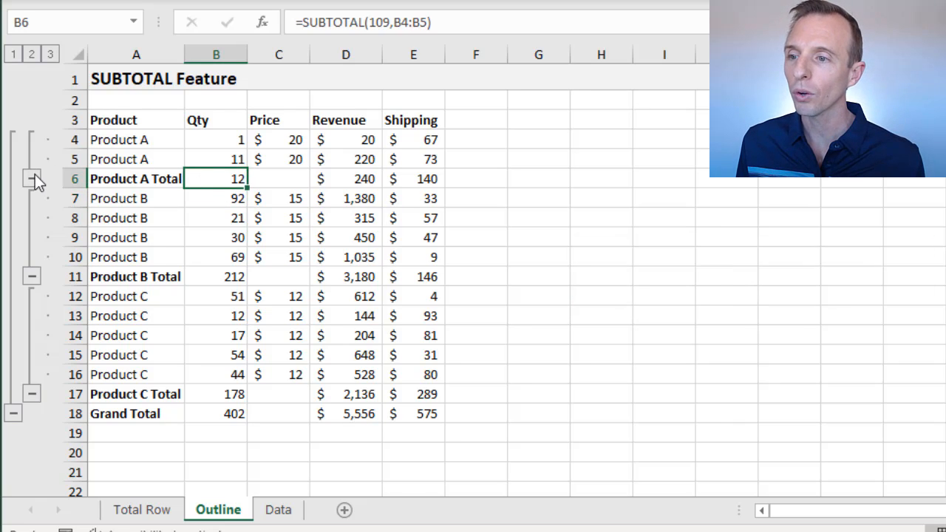
pyautogui.click(33, 179)
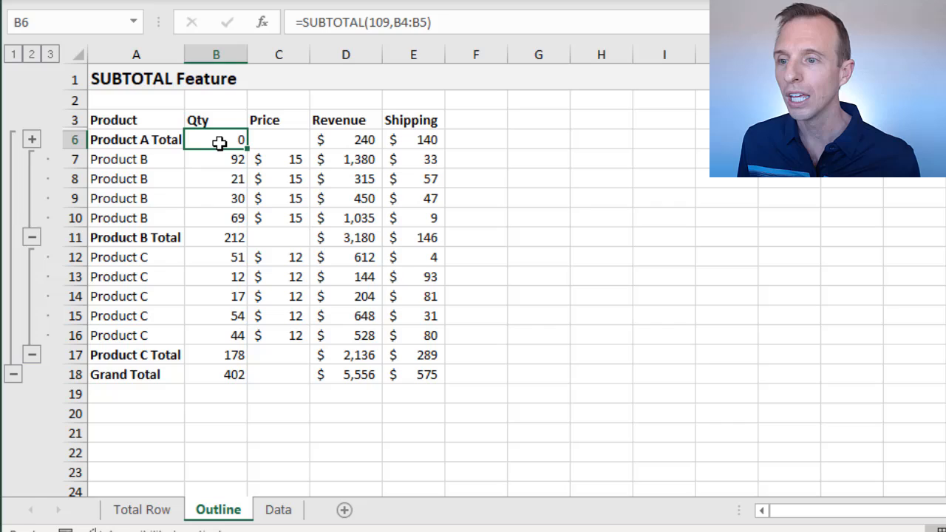
# Restore B6 to =SUBTOTAL(9,B4:B5) showing 12 and expand the Product A group again.
pyautogui.doubleClick(216, 139)
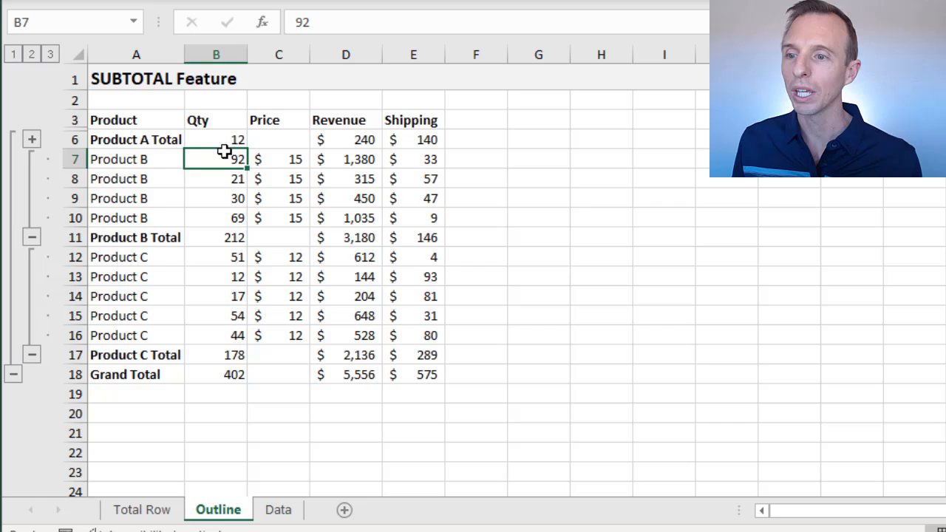
pyautogui.click(216, 139)
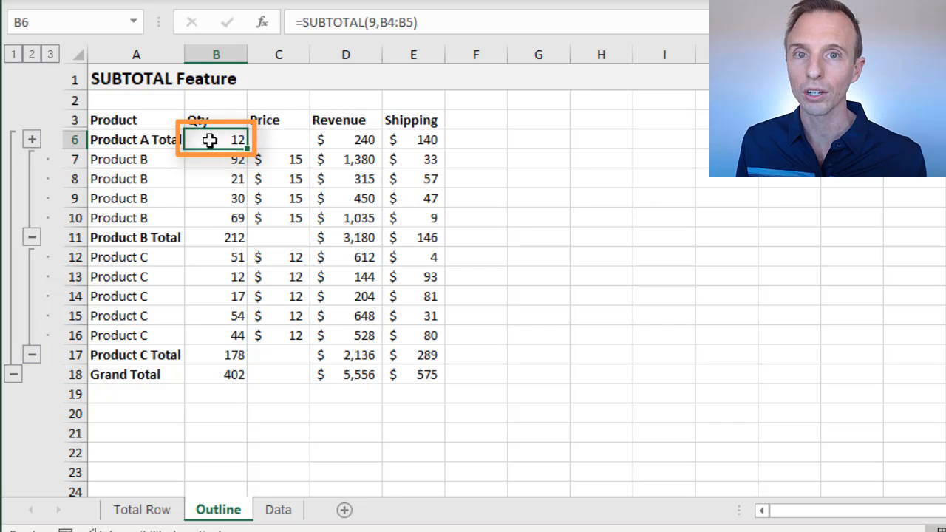
pyautogui.moveTo(33, 139)
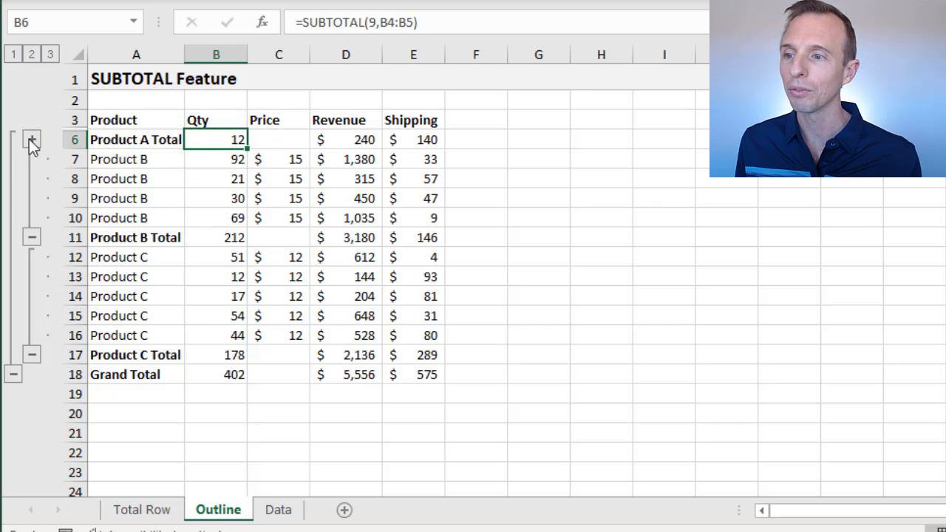
pyautogui.click(32, 139)
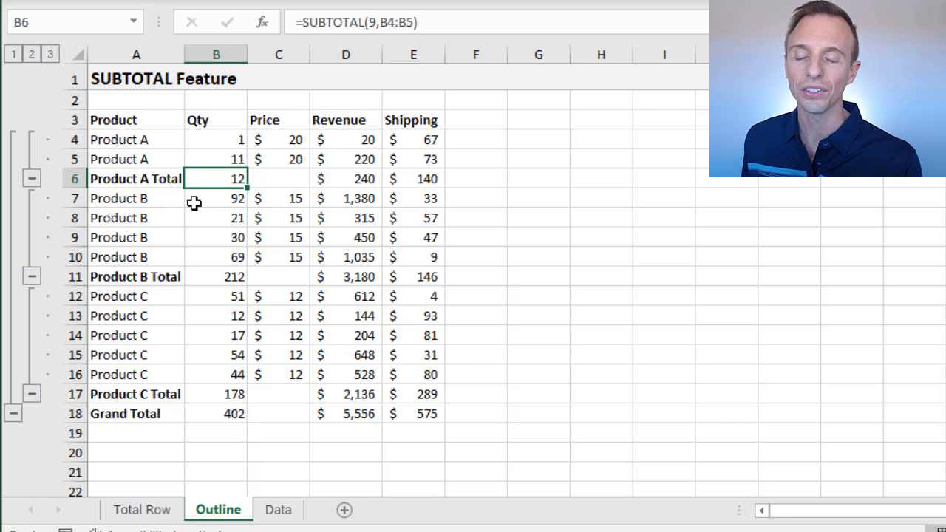
pyautogui.moveTo(183, 304)
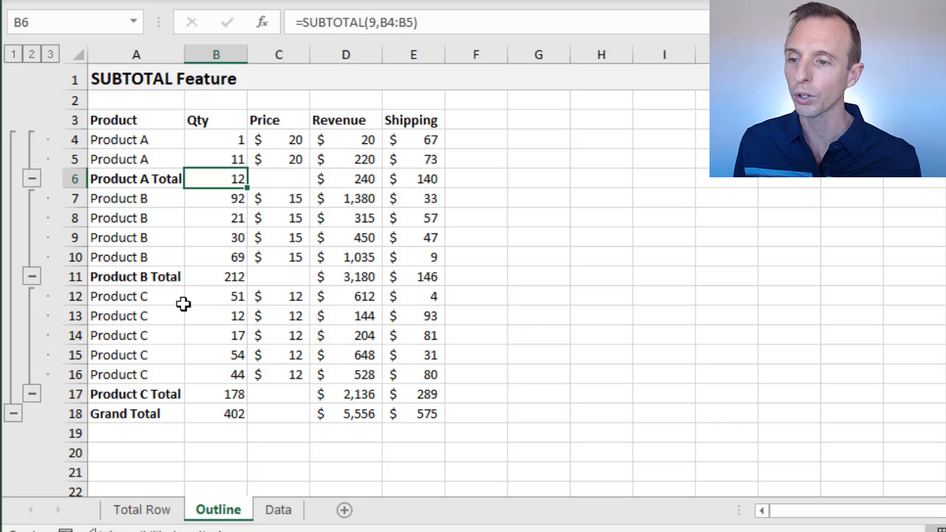
pyautogui.click(215, 414)
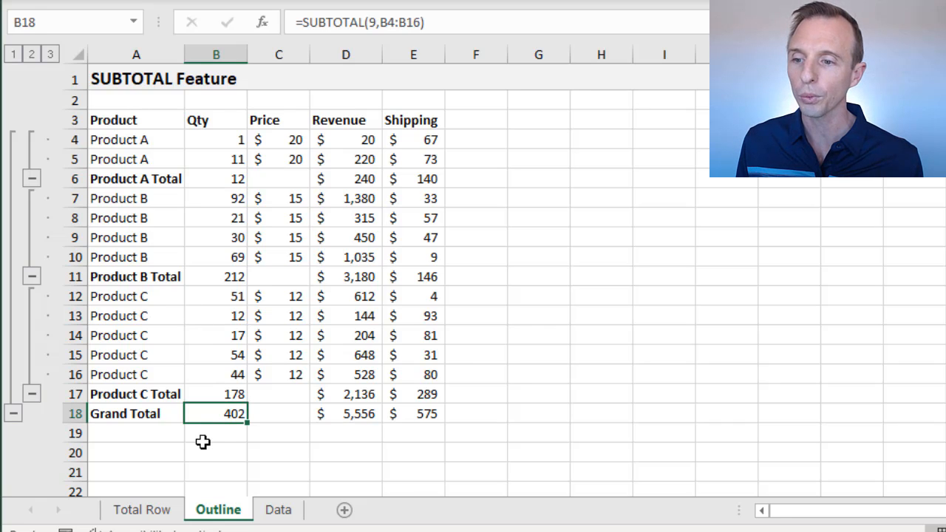
pyautogui.doubleClick(216, 414)
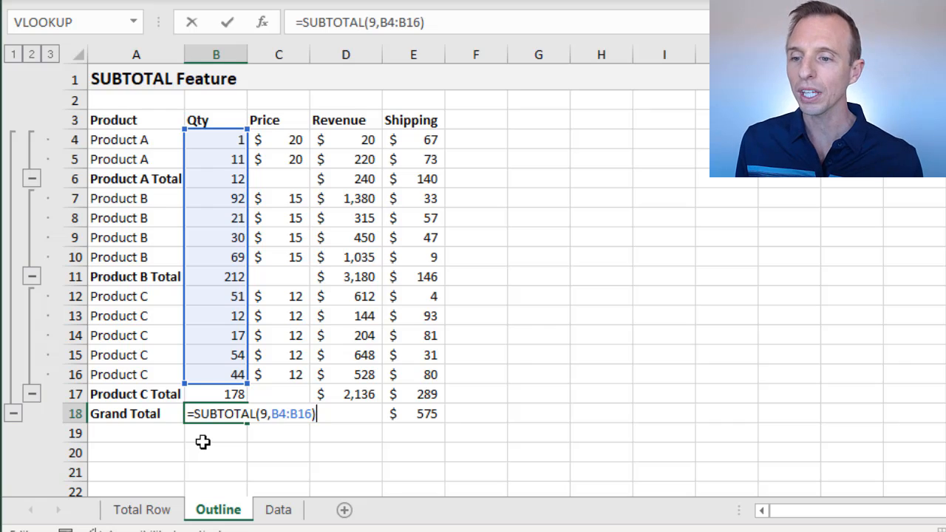
pyautogui.moveTo(219, 211)
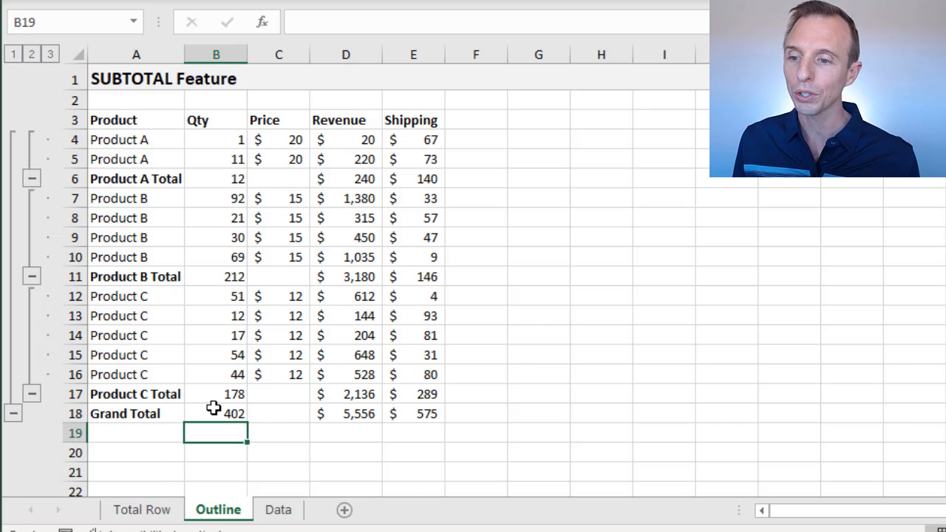
pyautogui.moveTo(200, 149)
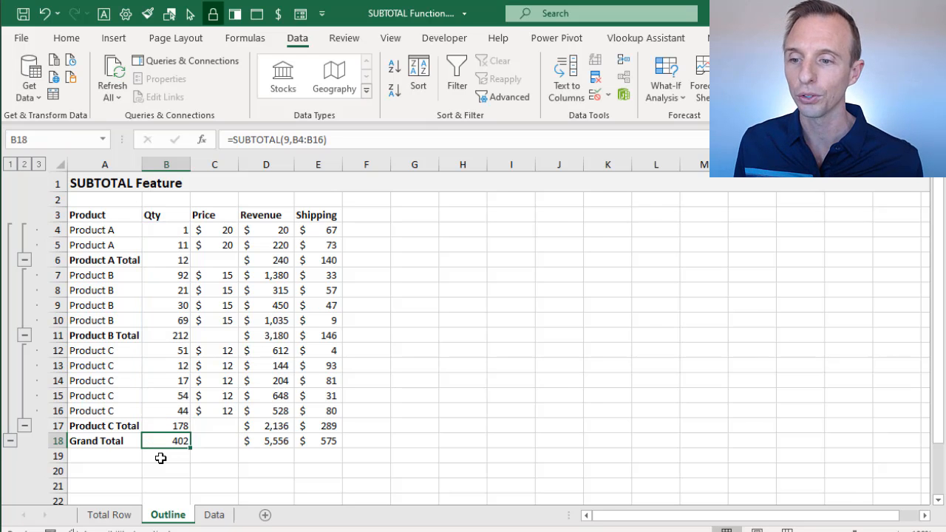
pyautogui.doubleClick(166, 441)
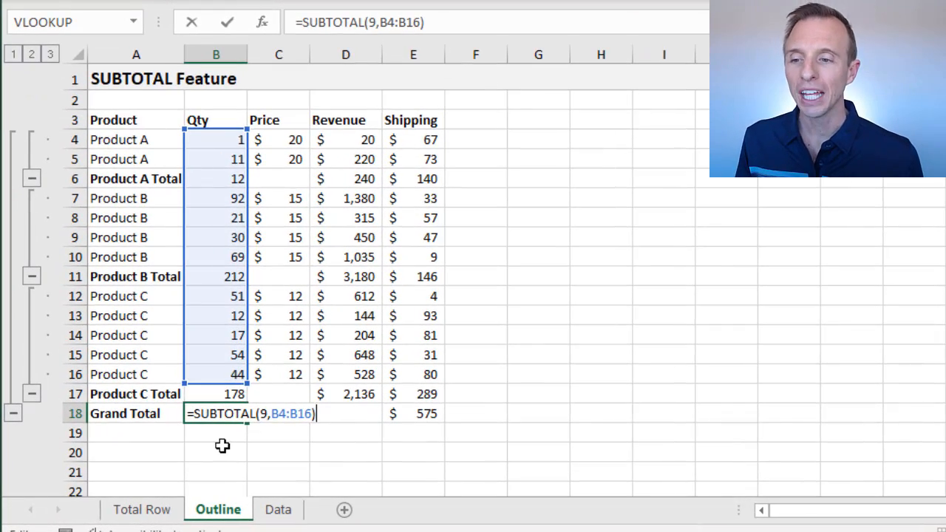
pyautogui.moveTo(229, 426)
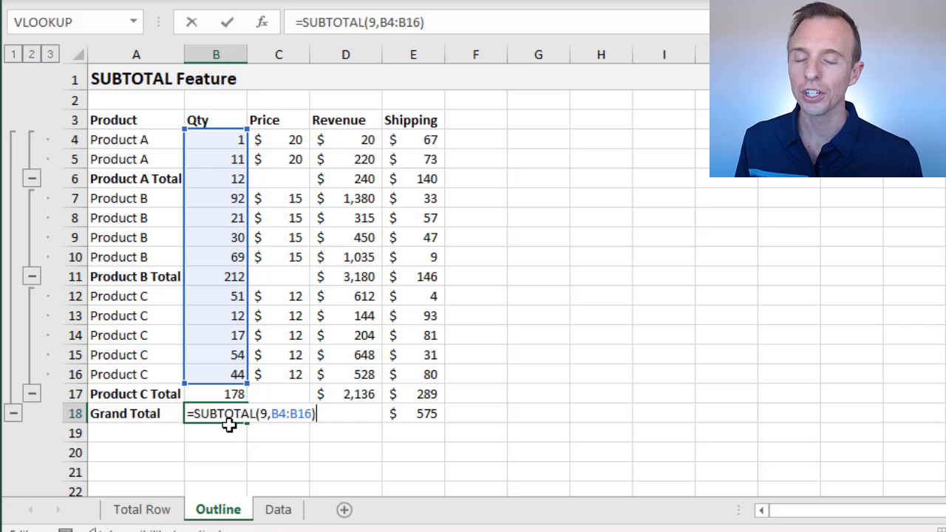
pyautogui.press('Enter')
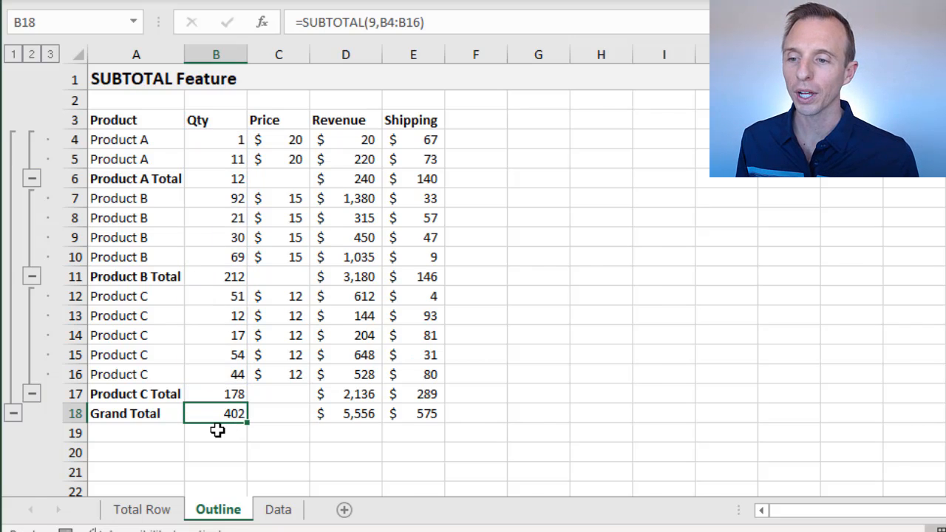
pyautogui.write('=sum')
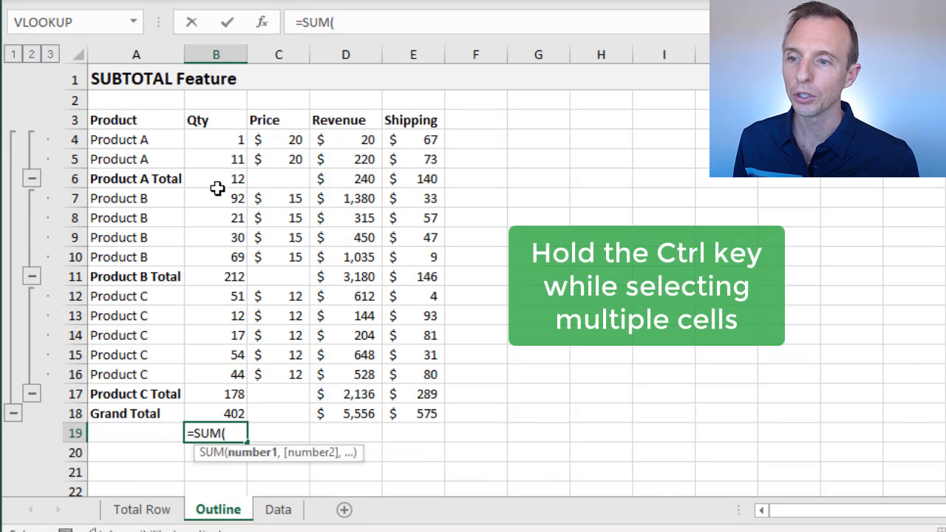
pyautogui.click(215, 178)
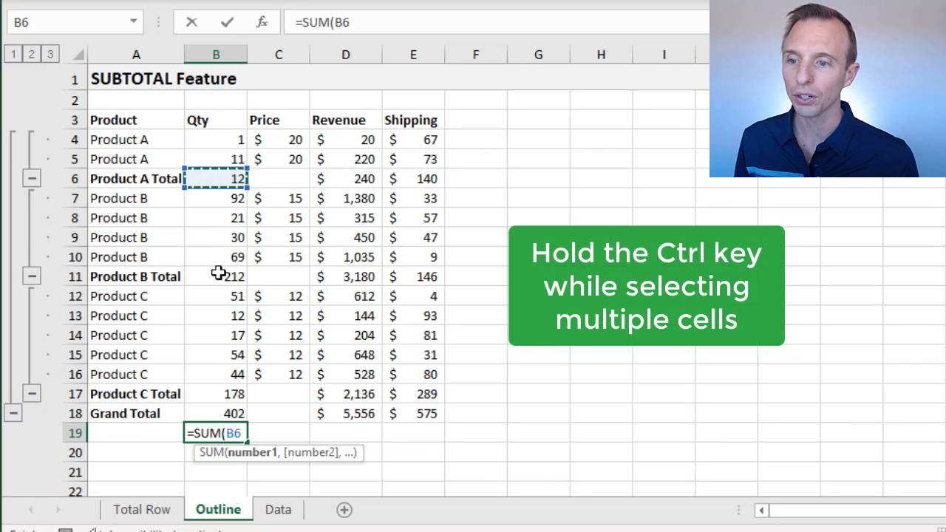
pyautogui.click(216, 276)
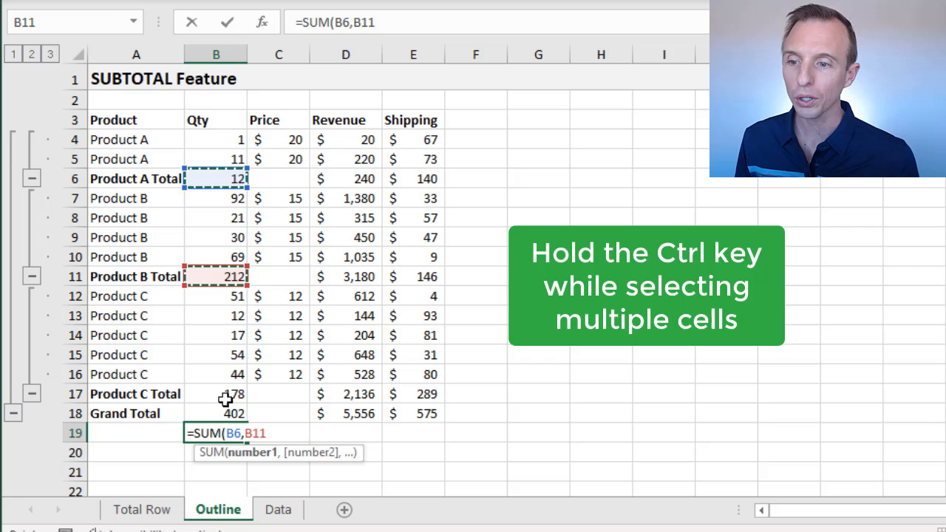
pyautogui.click(231, 393)
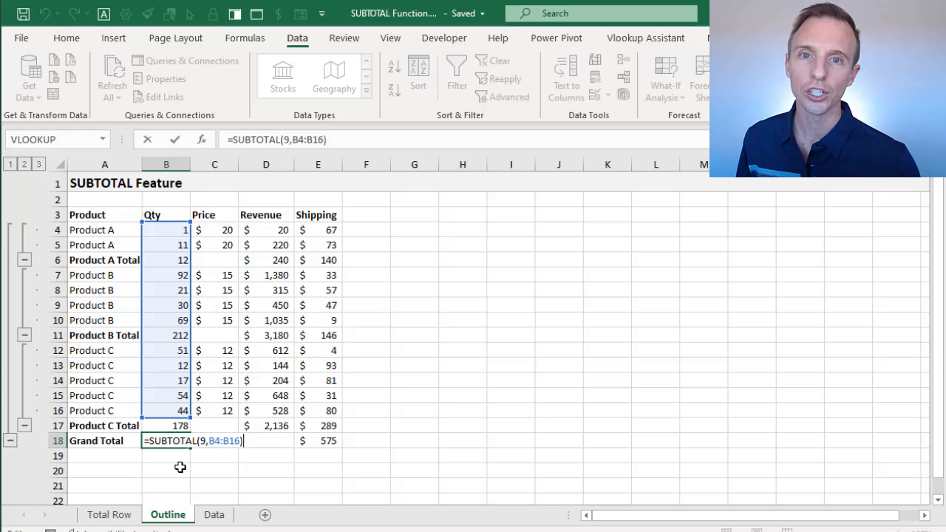
# Leave the Grand Total formula unchanged and switch to the Data sheet with the raw product list.
pyautogui.press('Enter')
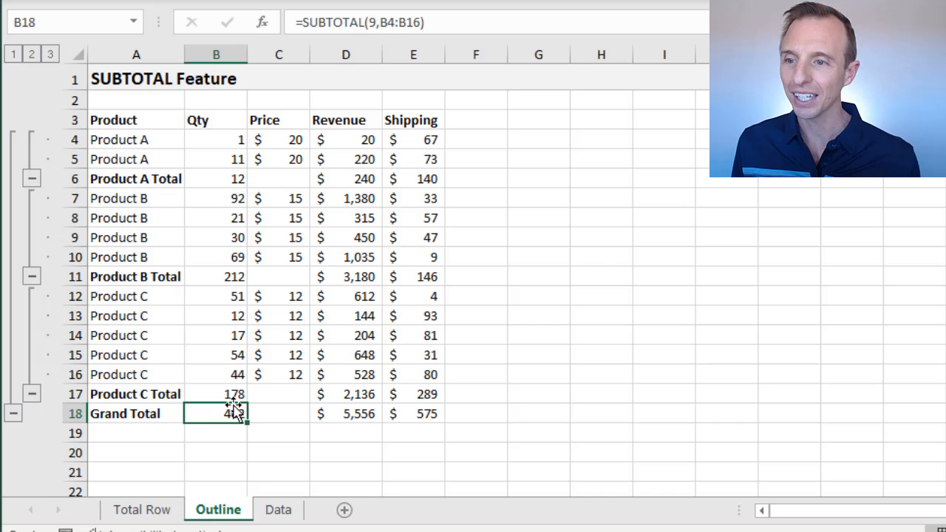
pyautogui.click(278, 509)
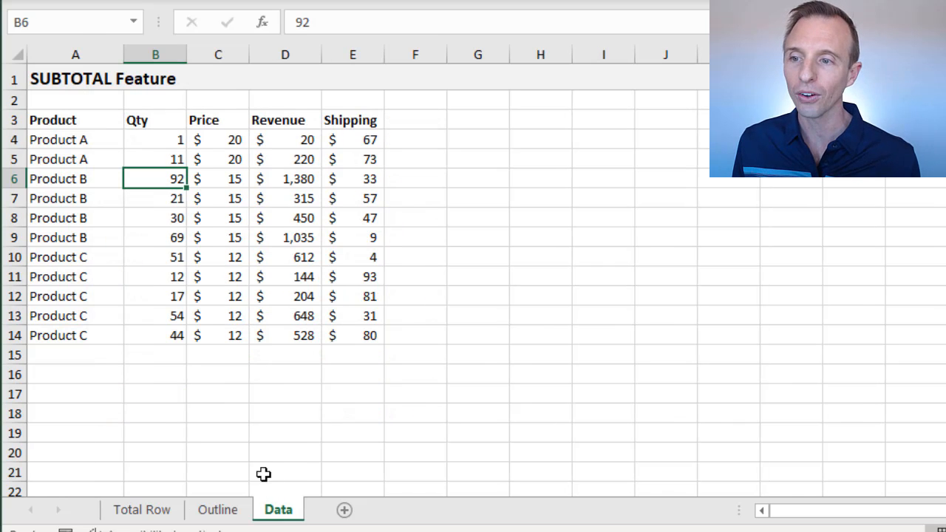
pyautogui.moveTo(107, 145)
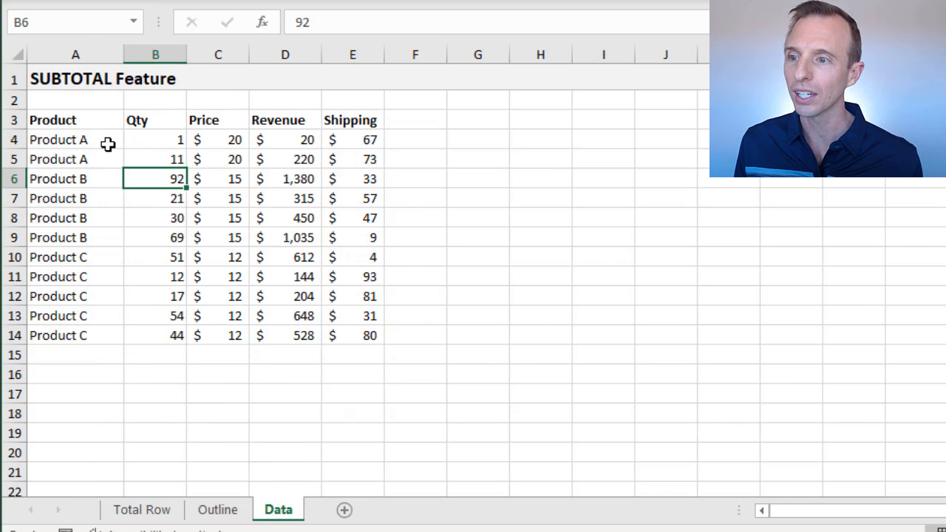
# Select the first product cell and bring up the Subtotal dialog from the Data tab's Outline group.
pyautogui.click(76, 139)
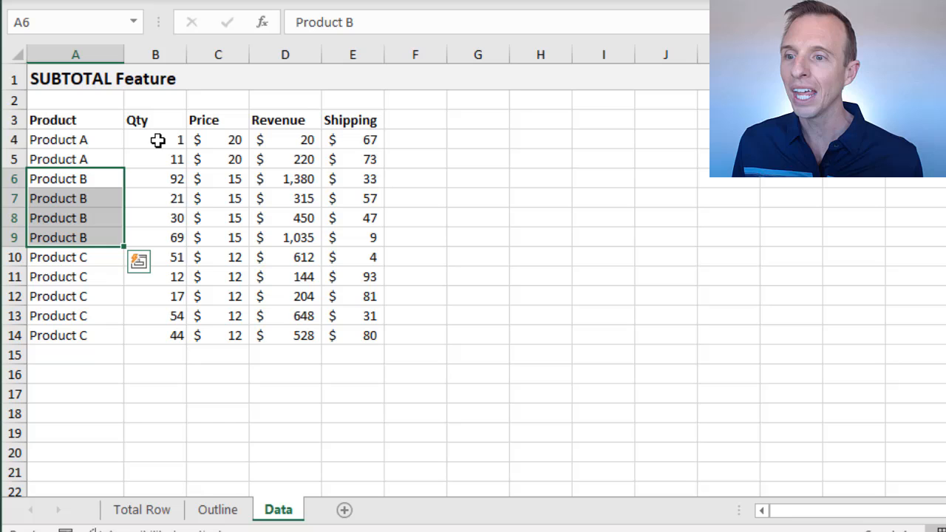
pyautogui.moveTo(297, 139)
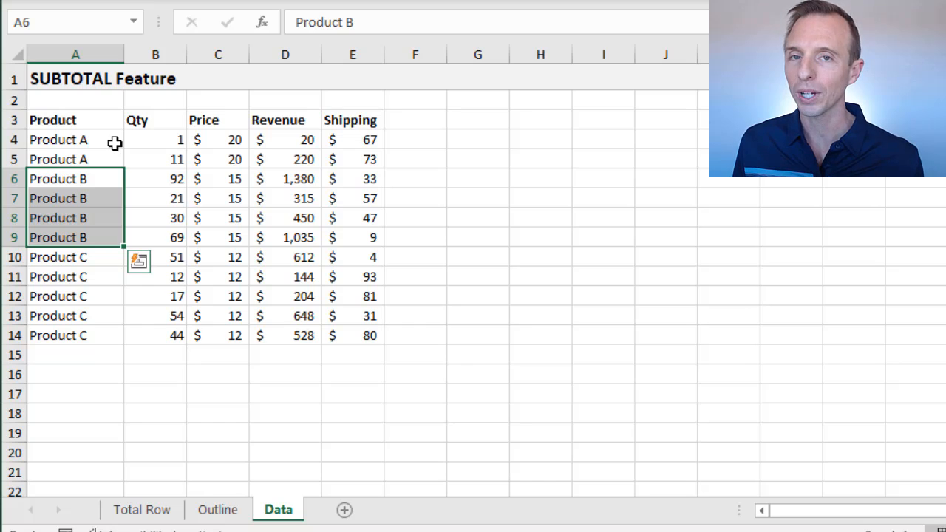
pyautogui.click(74, 139)
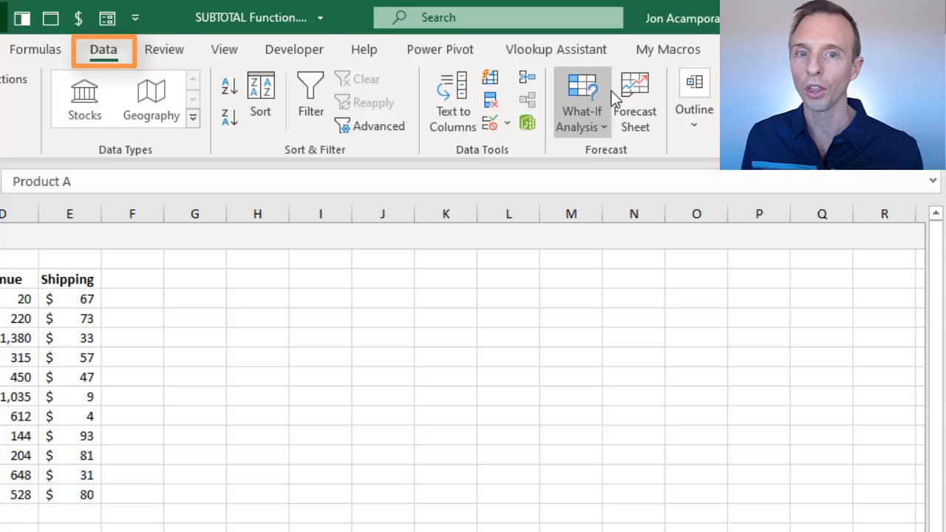
pyautogui.click(693, 100)
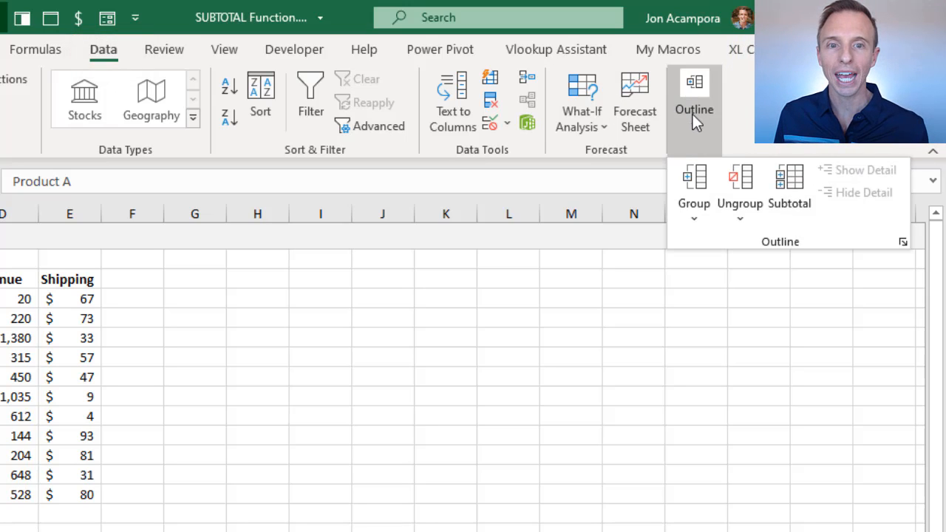
pyautogui.moveTo(789, 189)
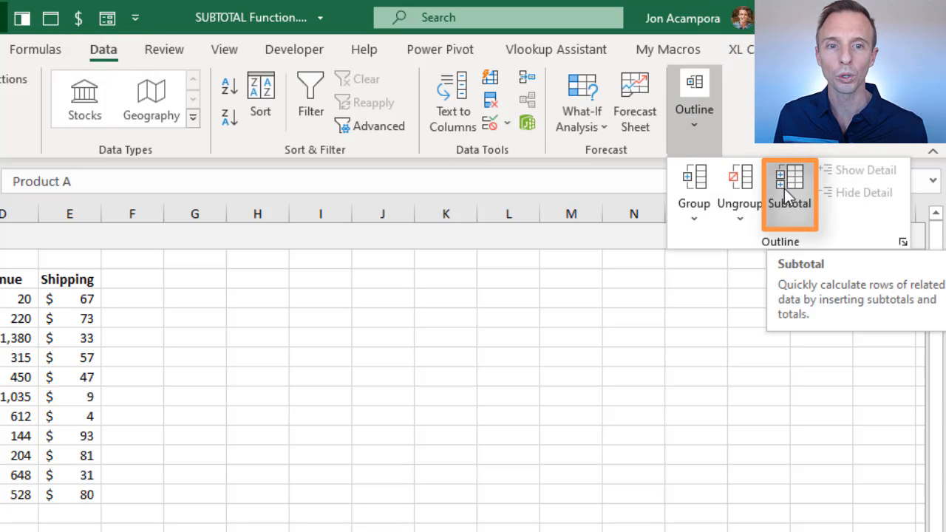
pyautogui.click(789, 193)
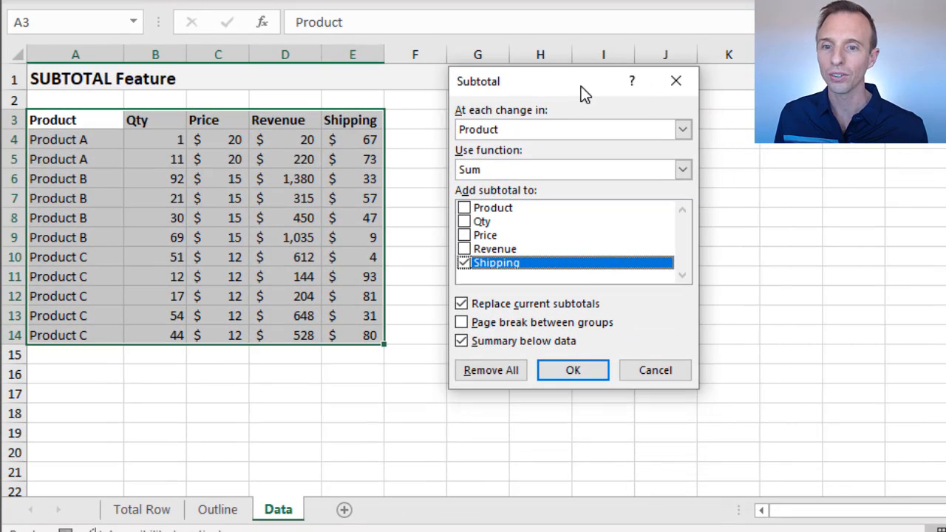
pyautogui.moveTo(491, 124)
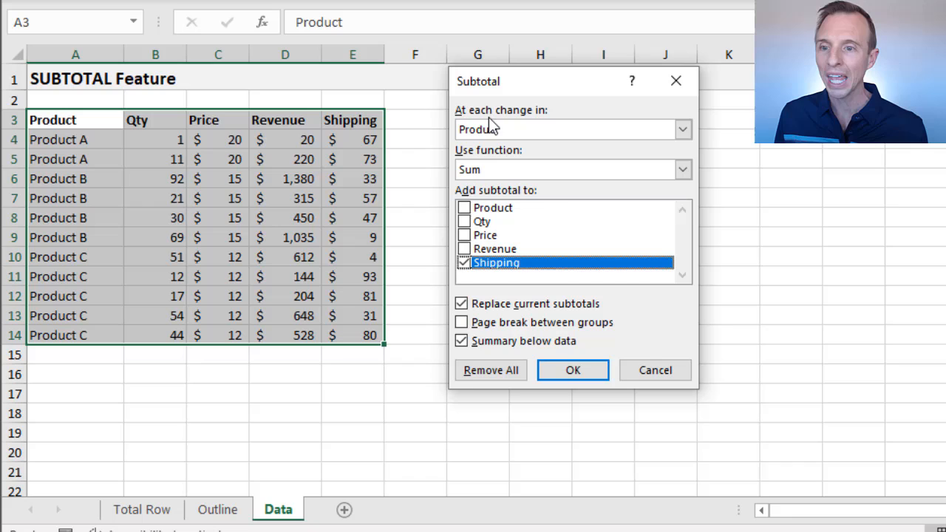
pyautogui.moveTo(547, 125)
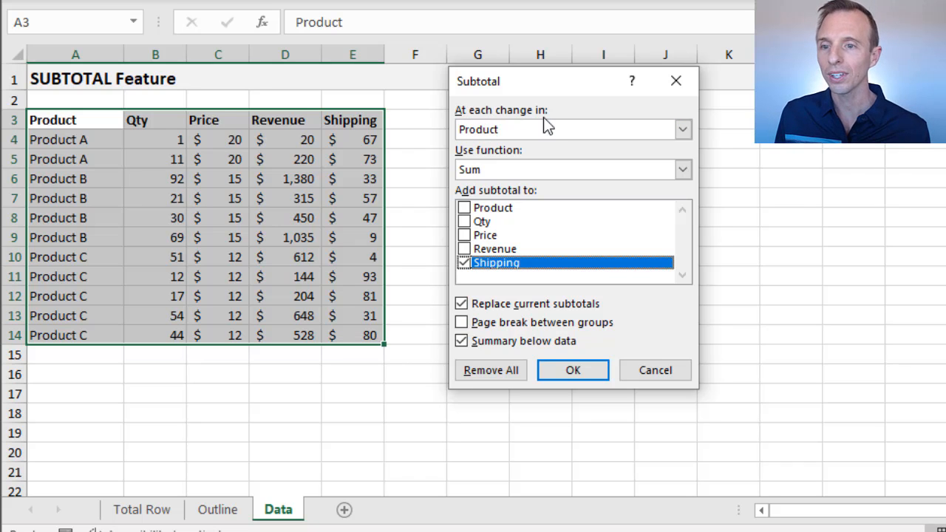
# Keep grouping by Product with Sum and tick Qty and Revenue alongside Shipping for subtotalling.
pyautogui.click(682, 130)
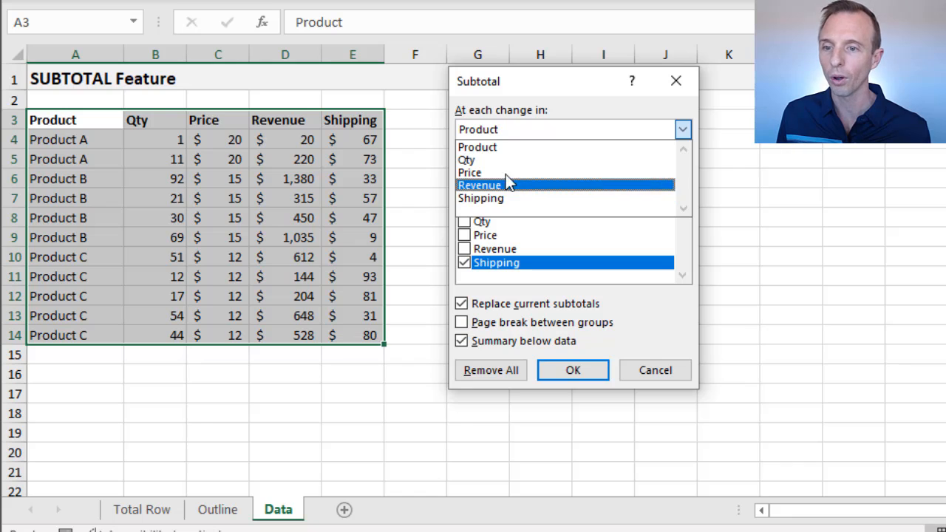
pyautogui.click(476, 146)
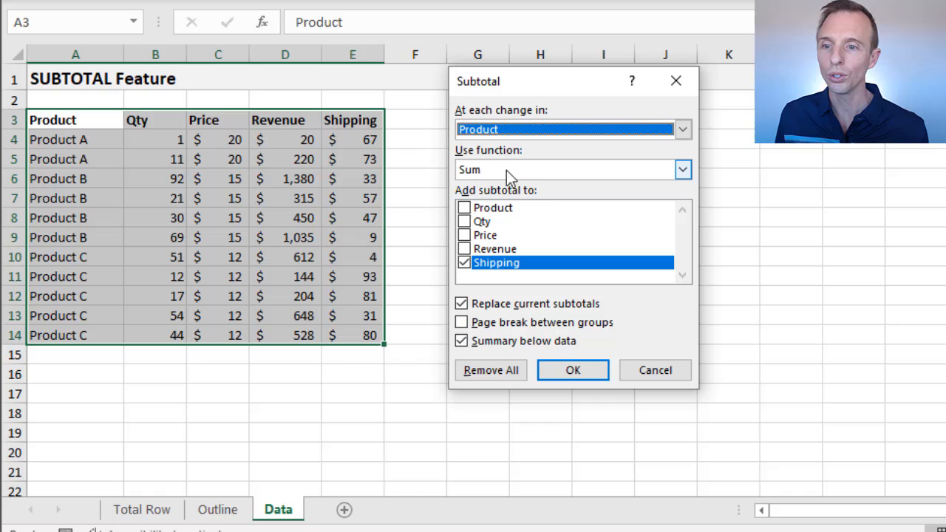
pyautogui.click(682, 169)
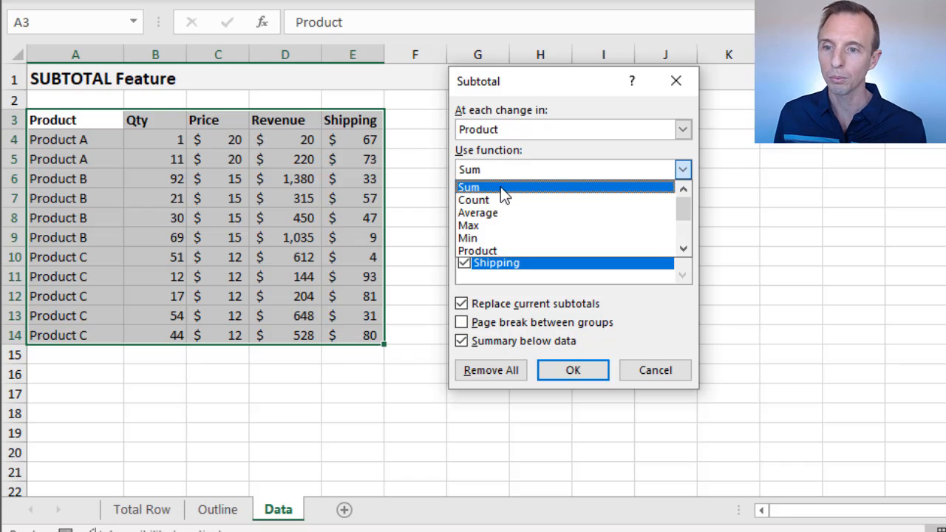
pyautogui.click(470, 187)
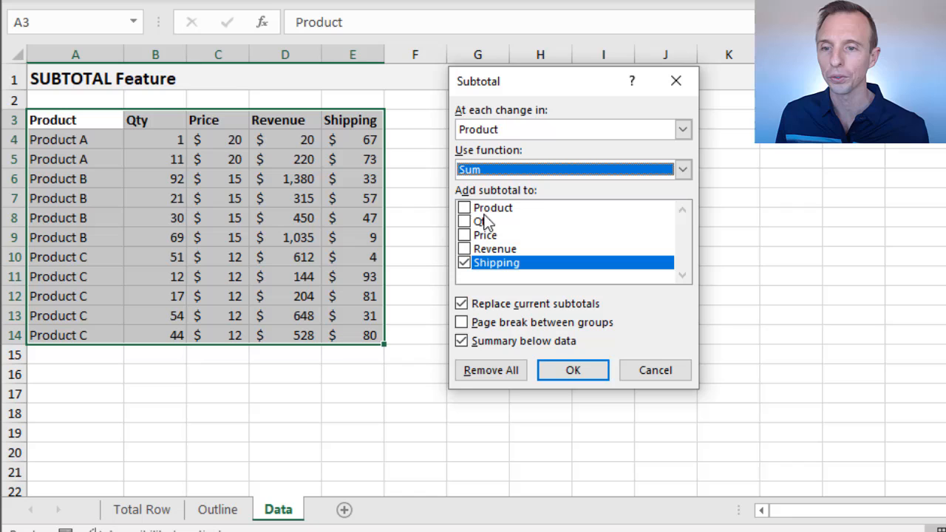
pyautogui.moveTo(486, 219)
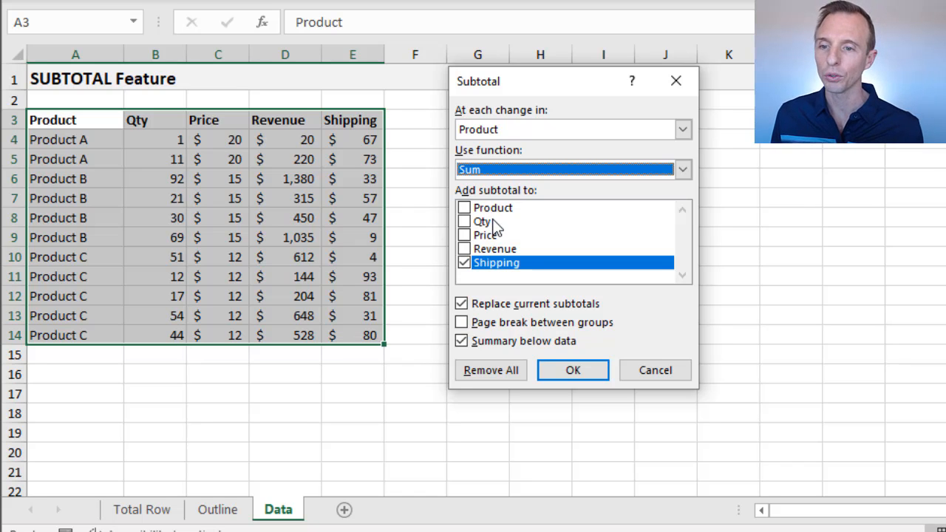
pyautogui.click(464, 221)
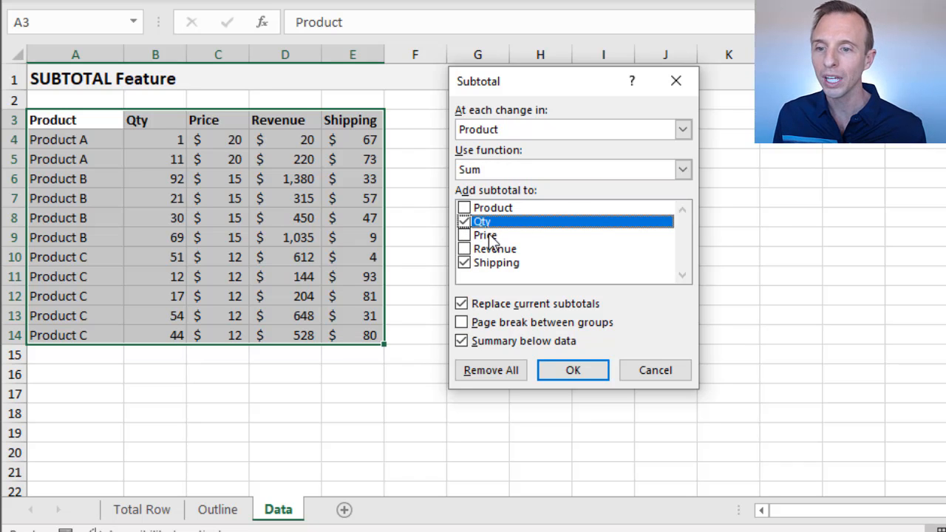
pyautogui.click(464, 263)
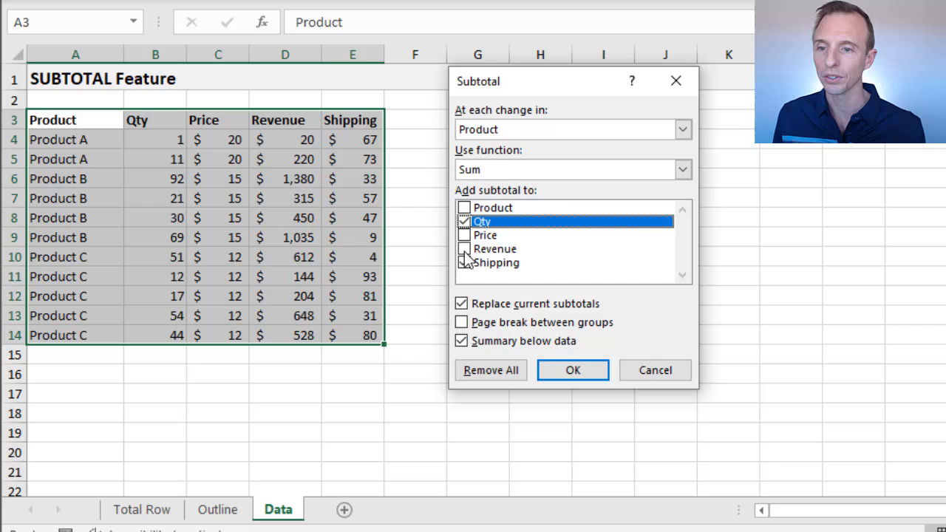
pyautogui.click(464, 249)
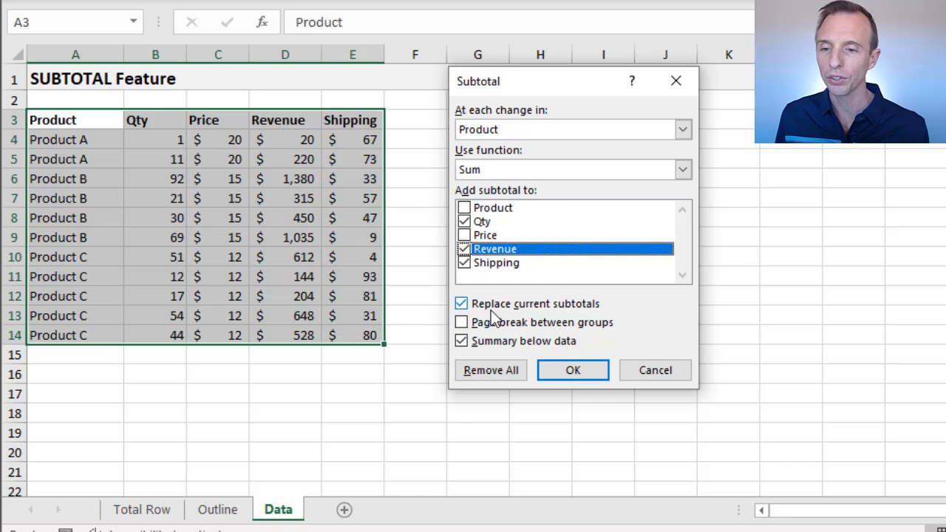
pyautogui.moveTo(540, 310)
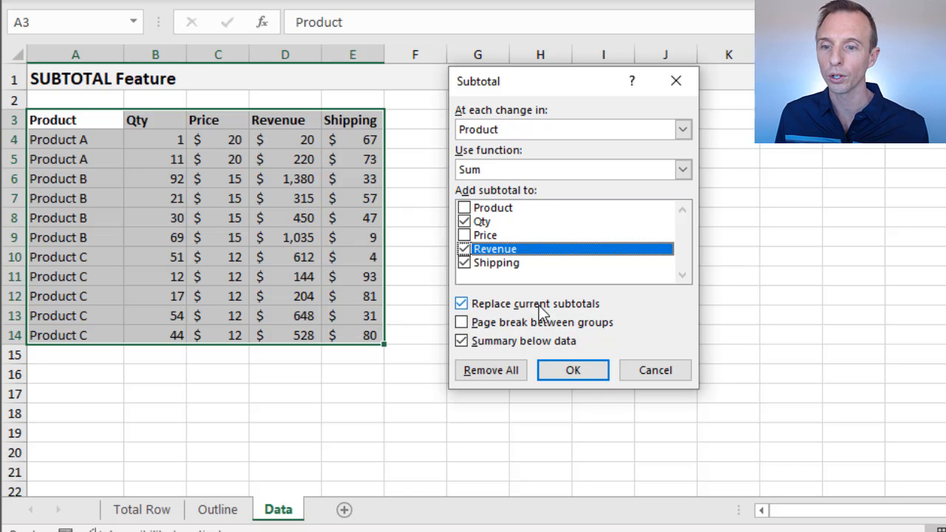
pyautogui.moveTo(488, 347)
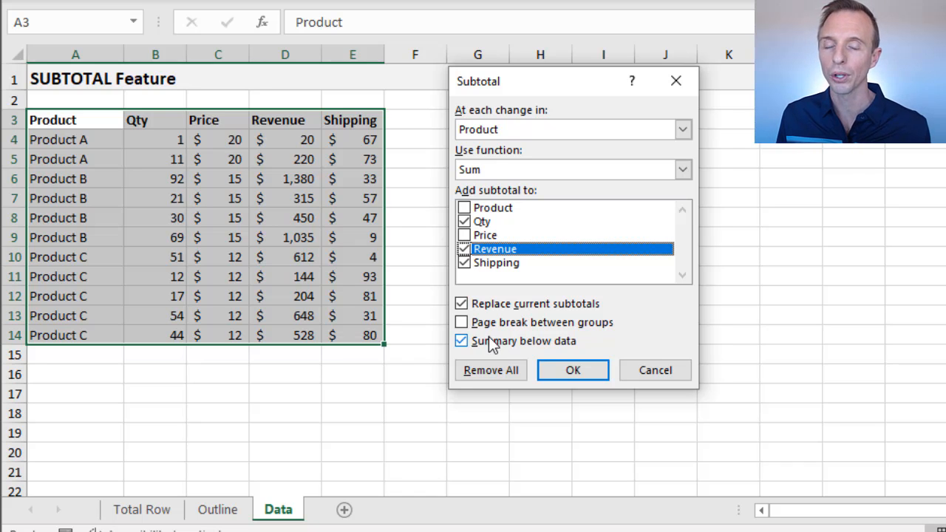
pyautogui.moveTo(514, 340)
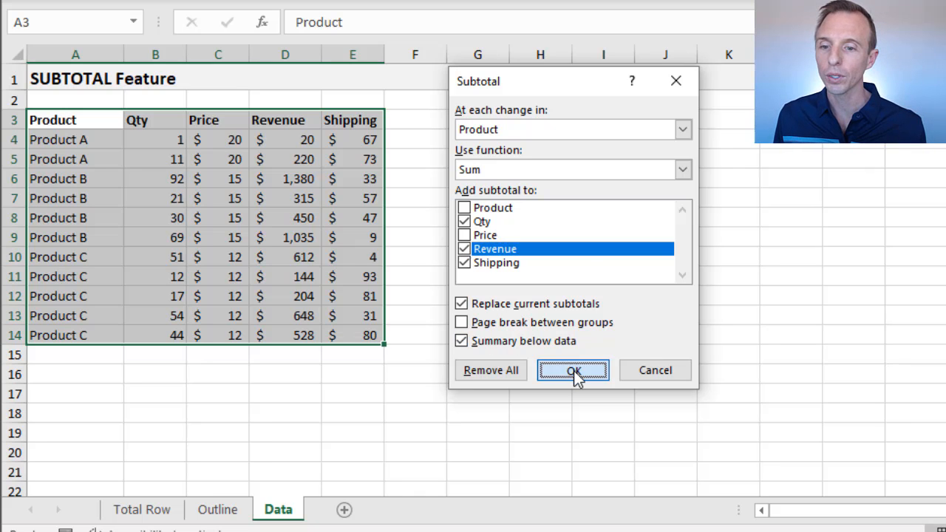
# Apply the subtotals, then use outline levels 1, 2 and 3 to collapse to the grand total and expand back to detail rows.
pyautogui.click(574, 369)
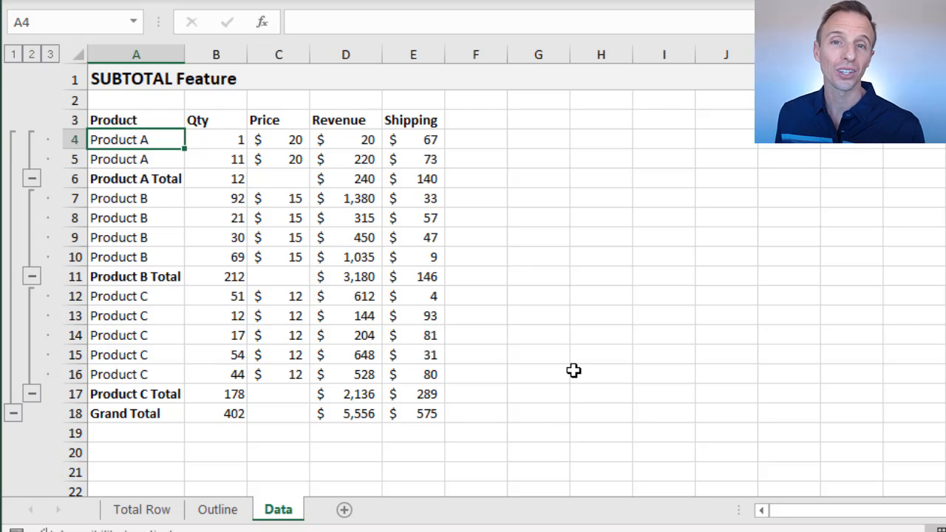
pyautogui.click(136, 178)
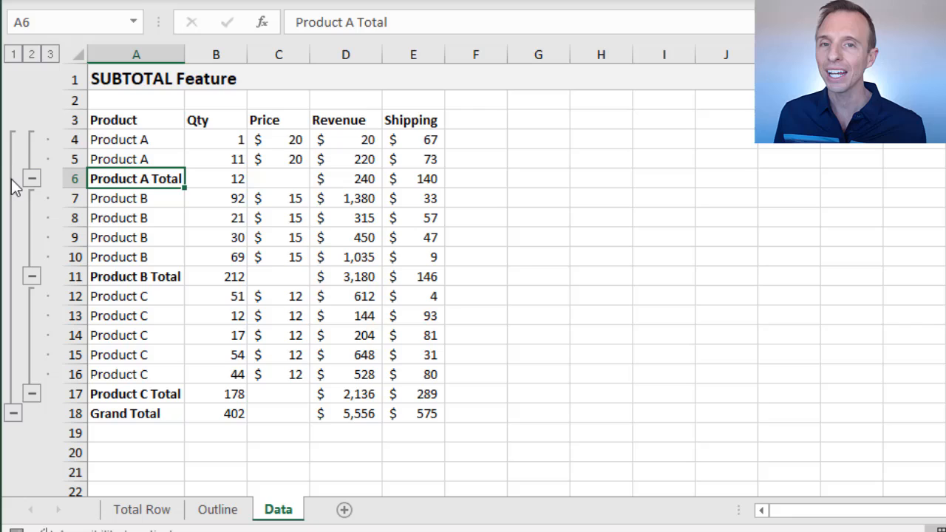
pyautogui.moveTo(37, 184)
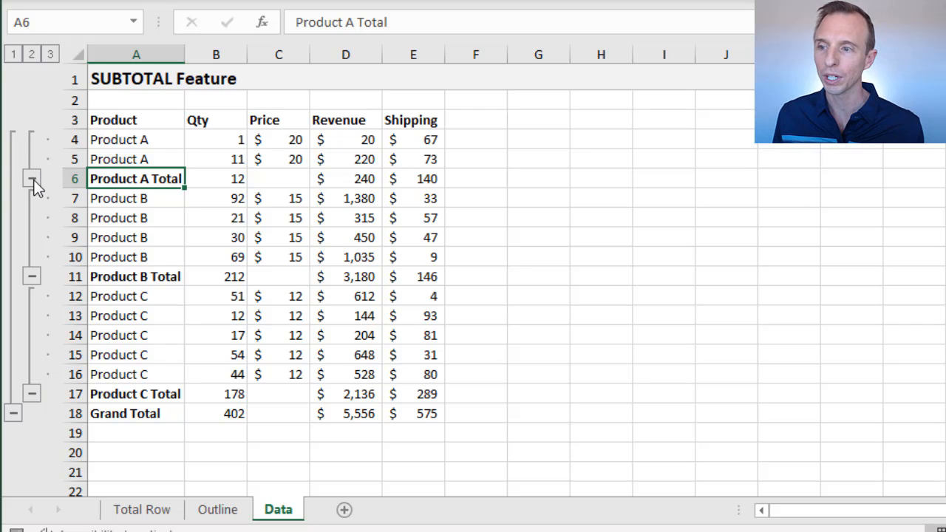
pyautogui.moveTo(21, 69)
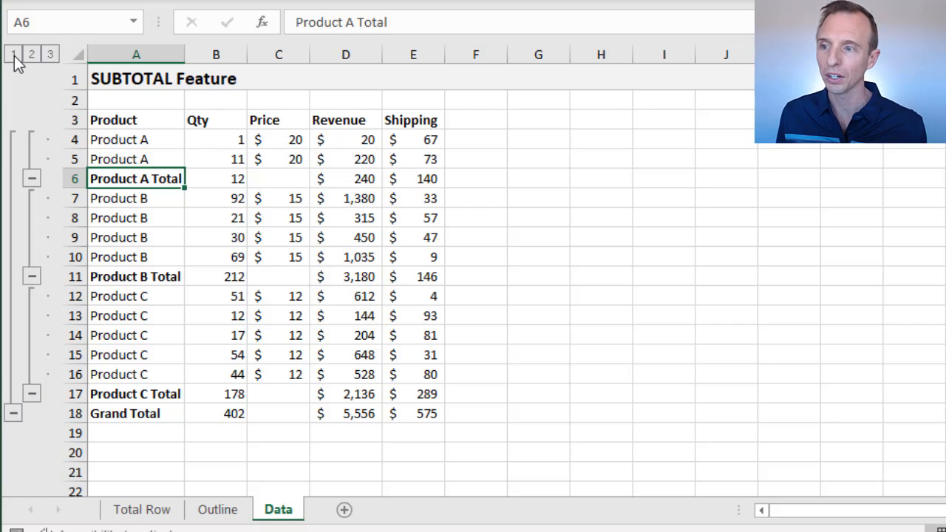
pyautogui.click(12, 53)
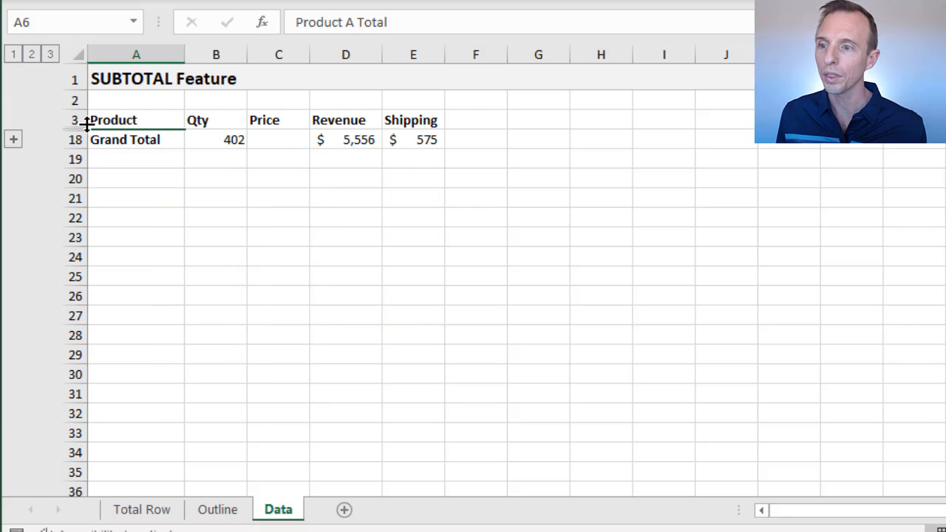
pyautogui.click(31, 53)
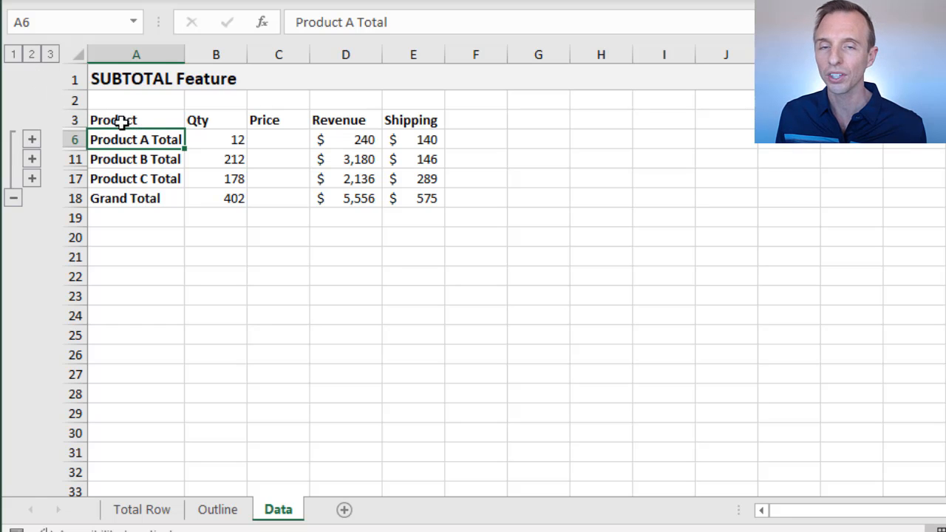
pyautogui.click(50, 53)
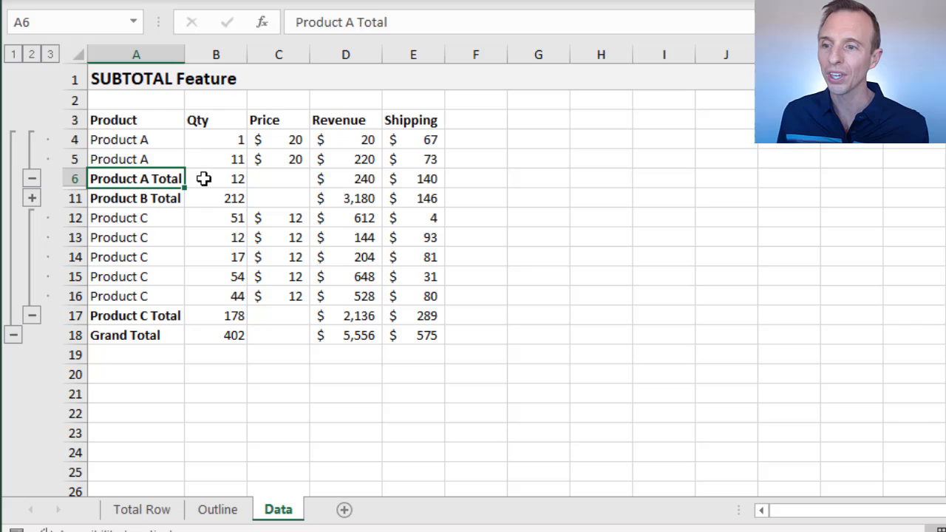
pyautogui.write('=SUBTOTAL(9,B4:B5)')
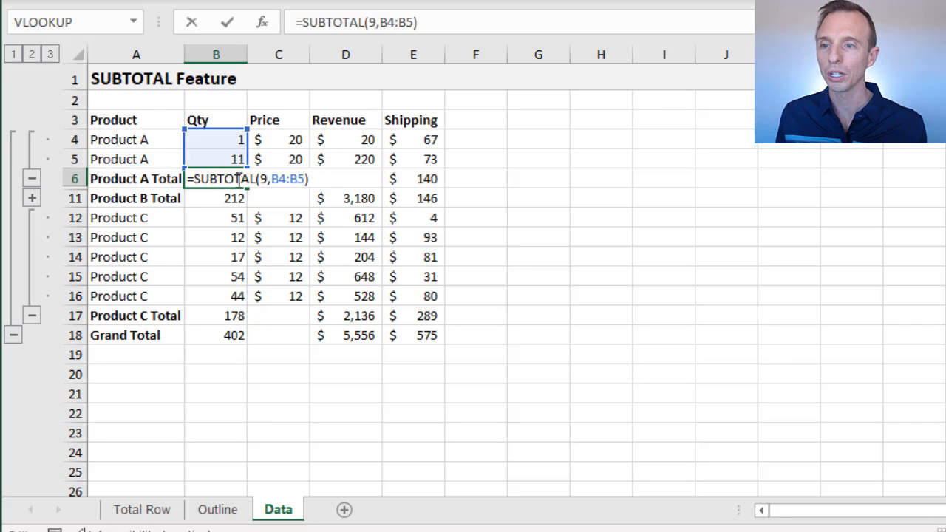